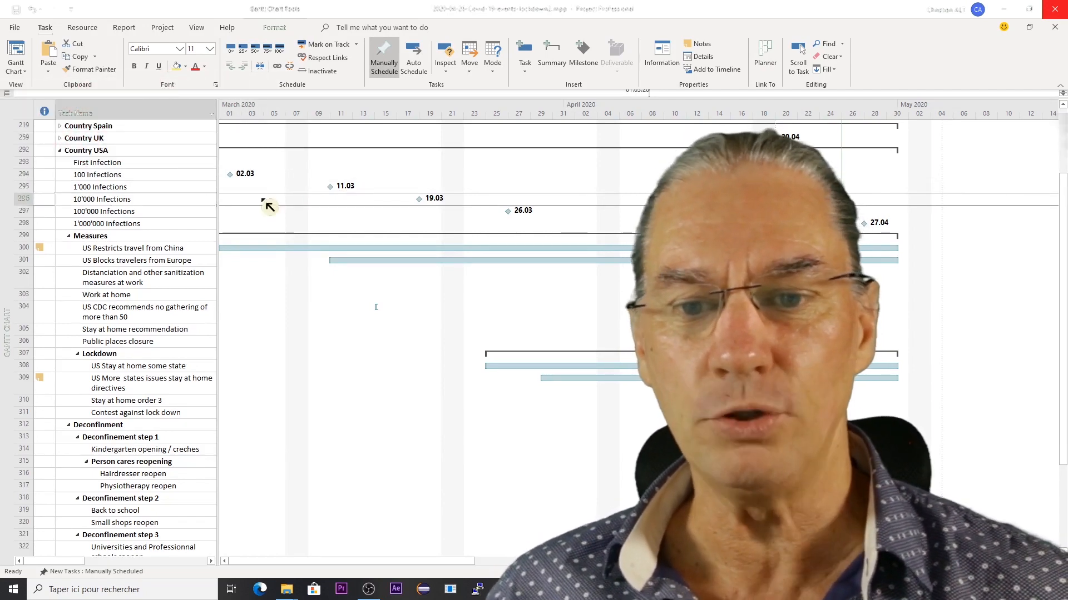
mouse_move(429, 210)
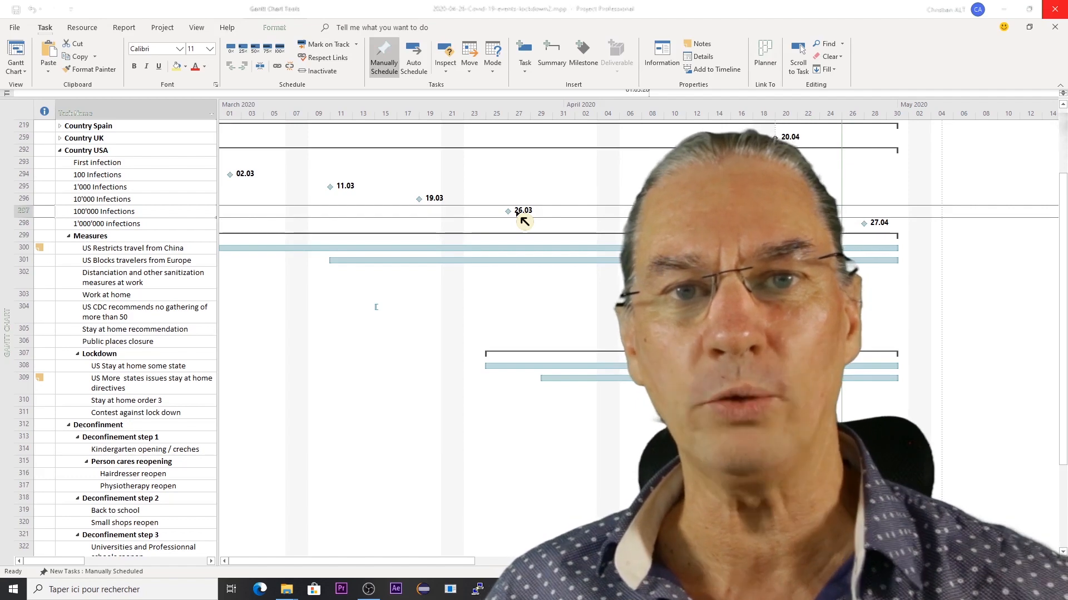
mouse_move(179, 212)
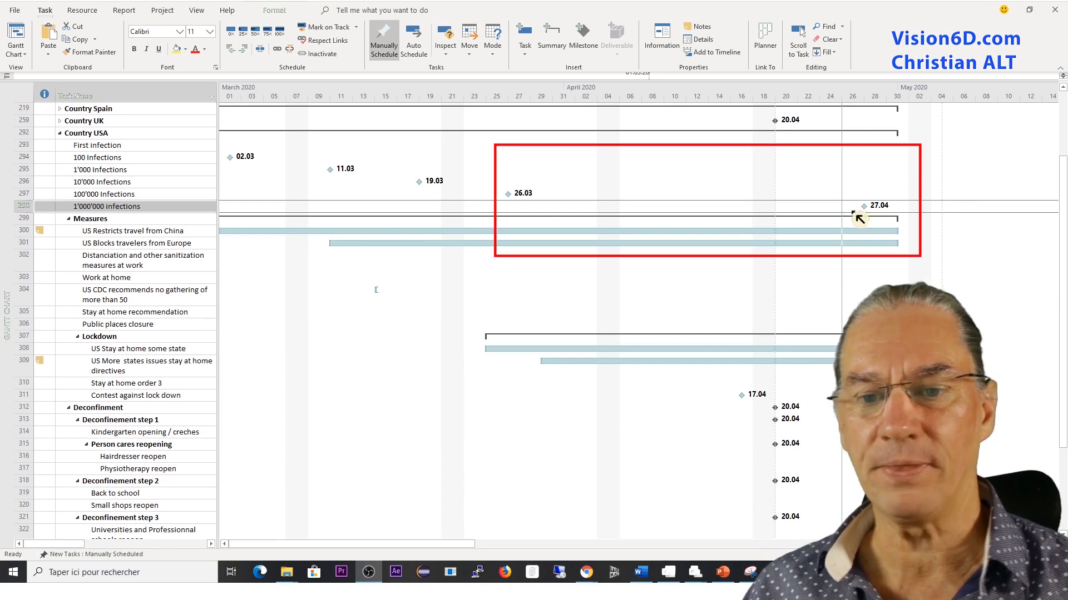
mouse_move(513, 203)
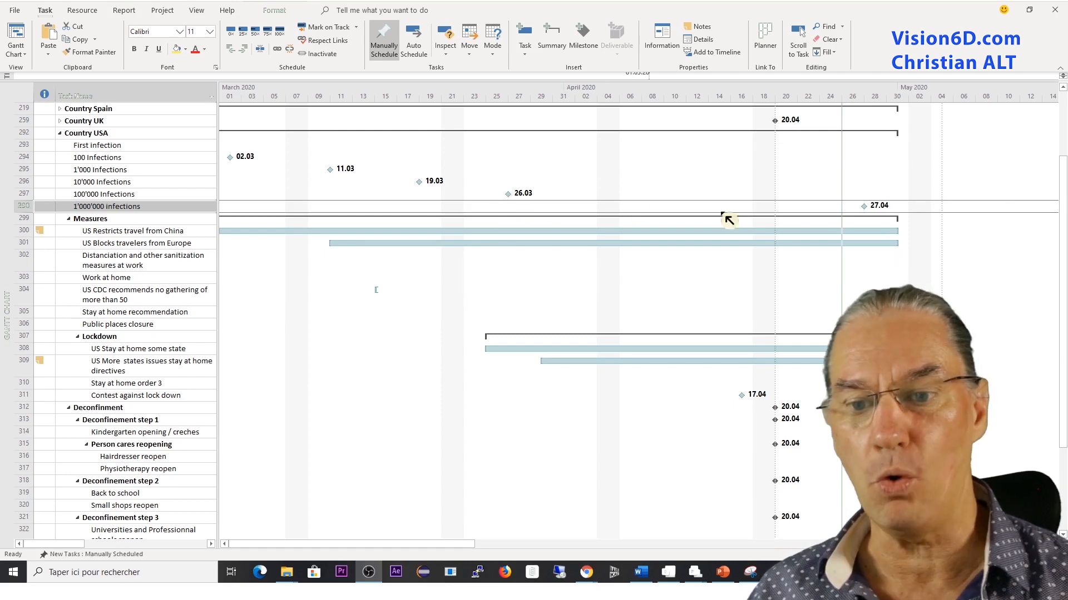
mouse_move(896, 219)
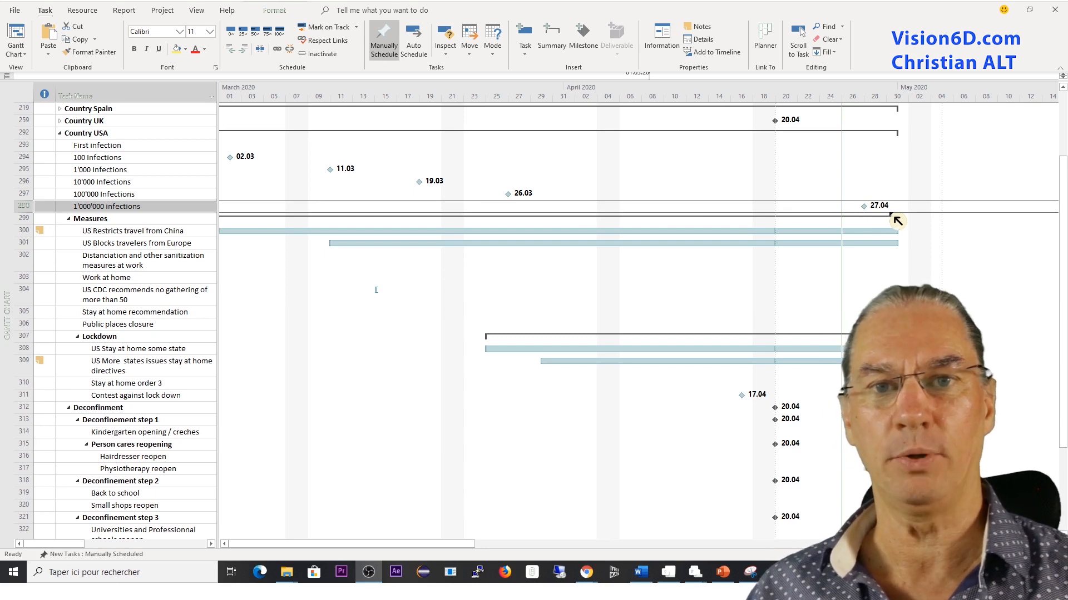
mouse_move(839, 212)
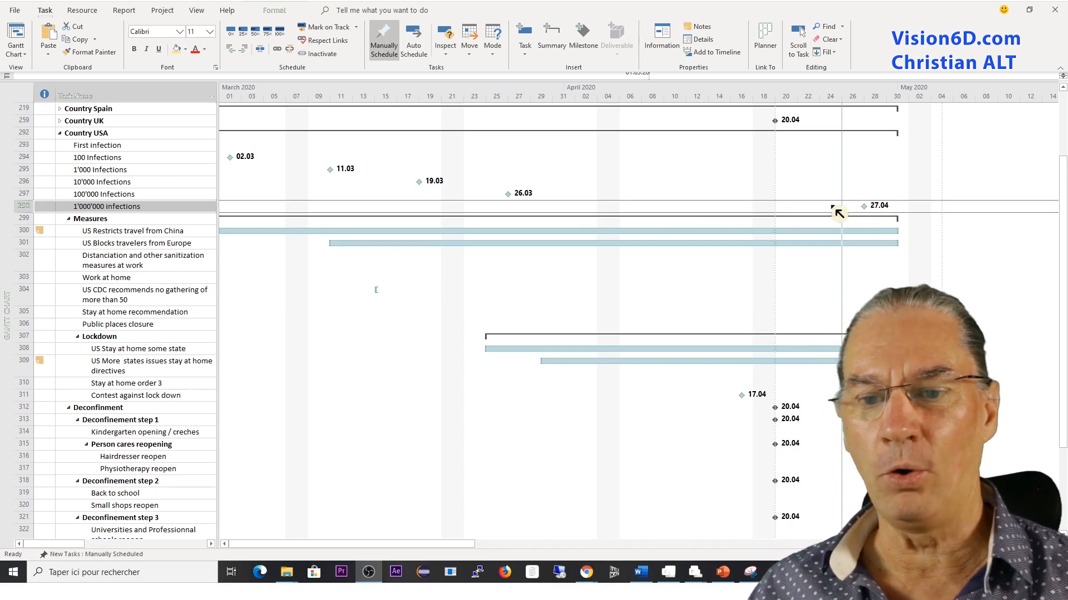
mouse_move(238, 170)
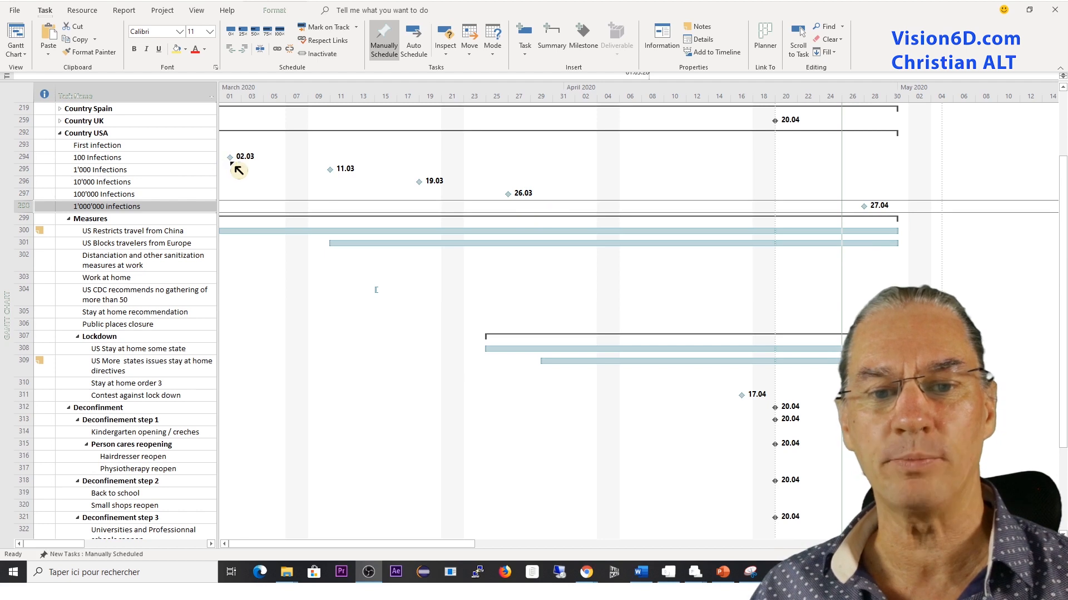
mouse_move(804, 210)
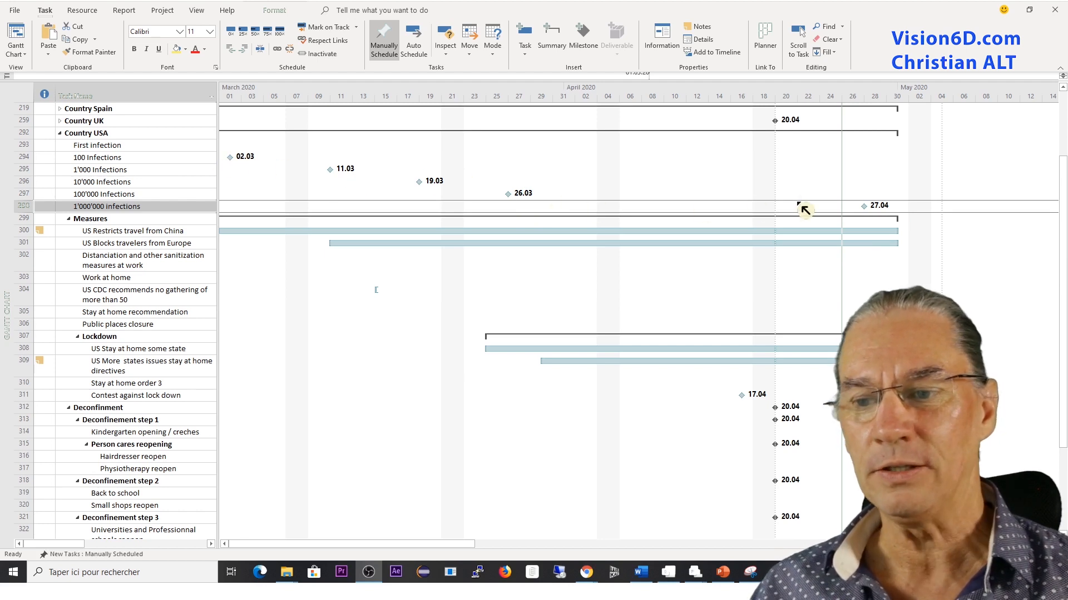
mouse_move(863, 227)
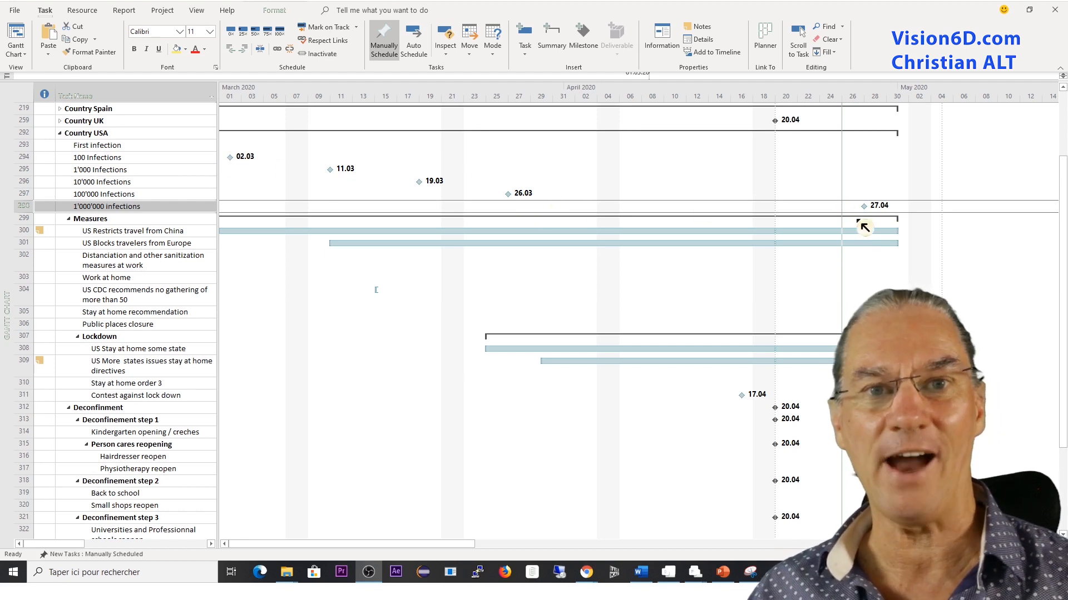
mouse_move(234, 168)
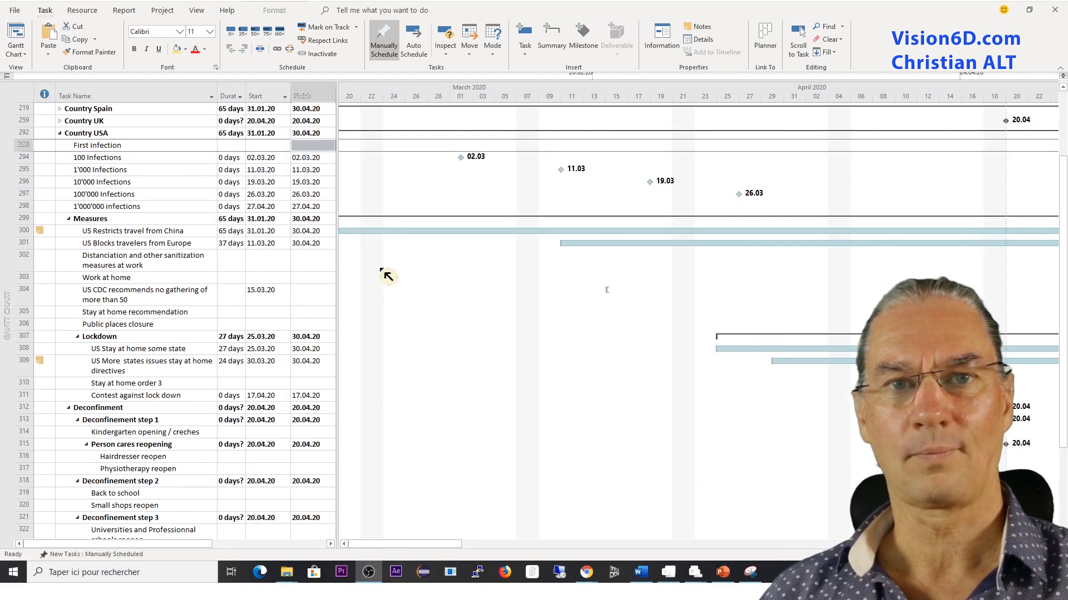
mouse_move(266, 188)
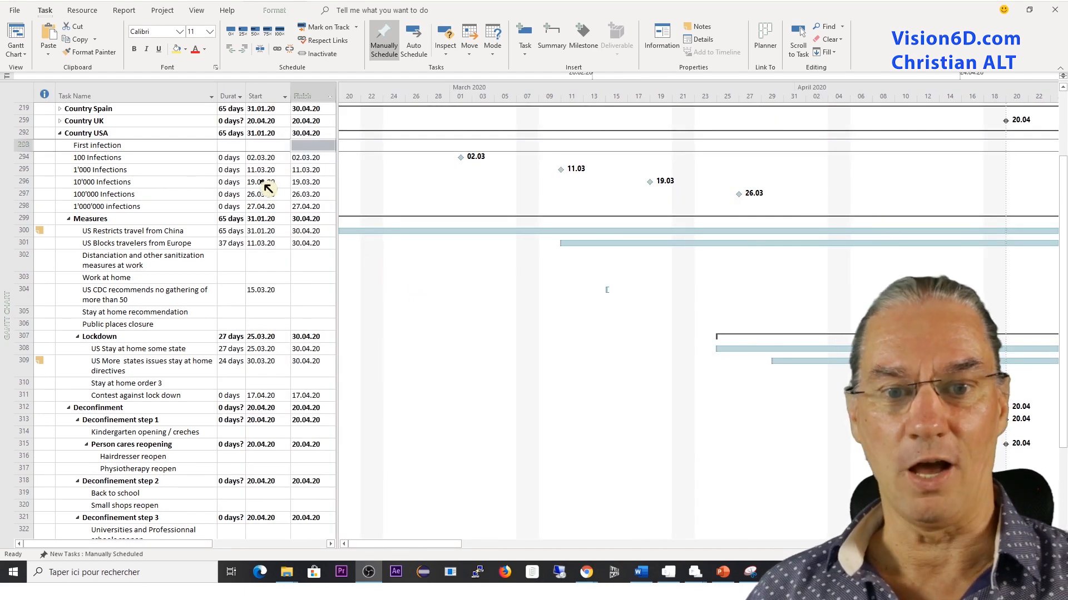
mouse_move(349, 333)
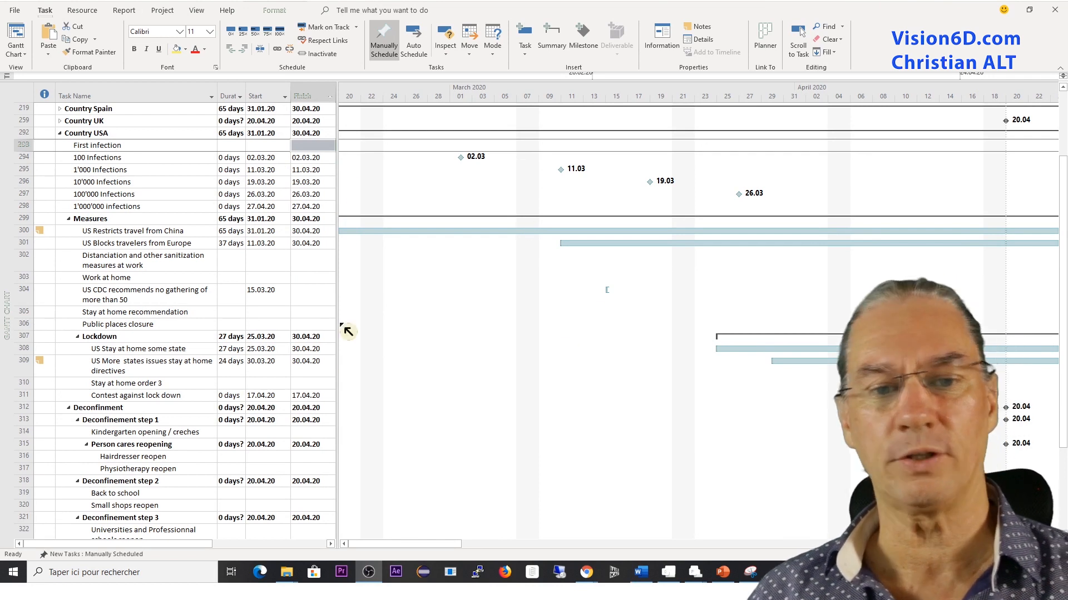
mouse_move(272, 282)
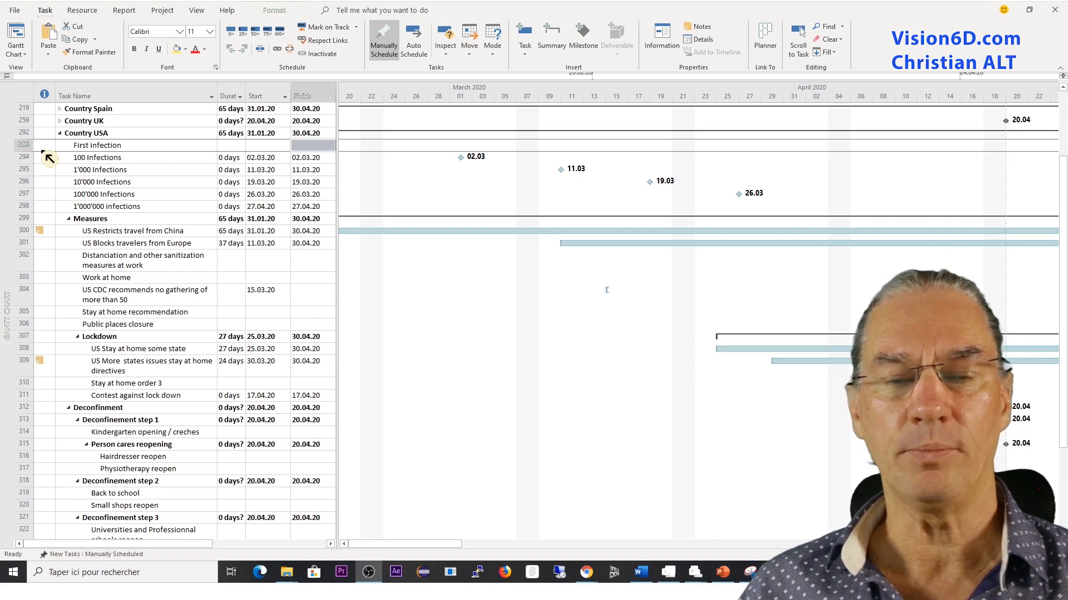
mouse_move(177, 151)
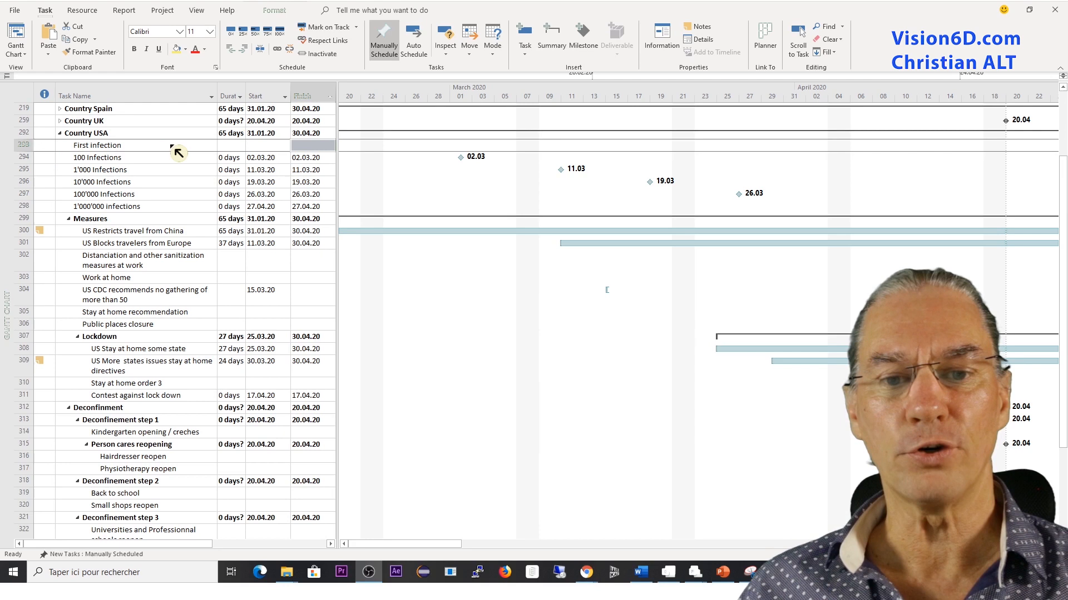
mouse_move(284, 155)
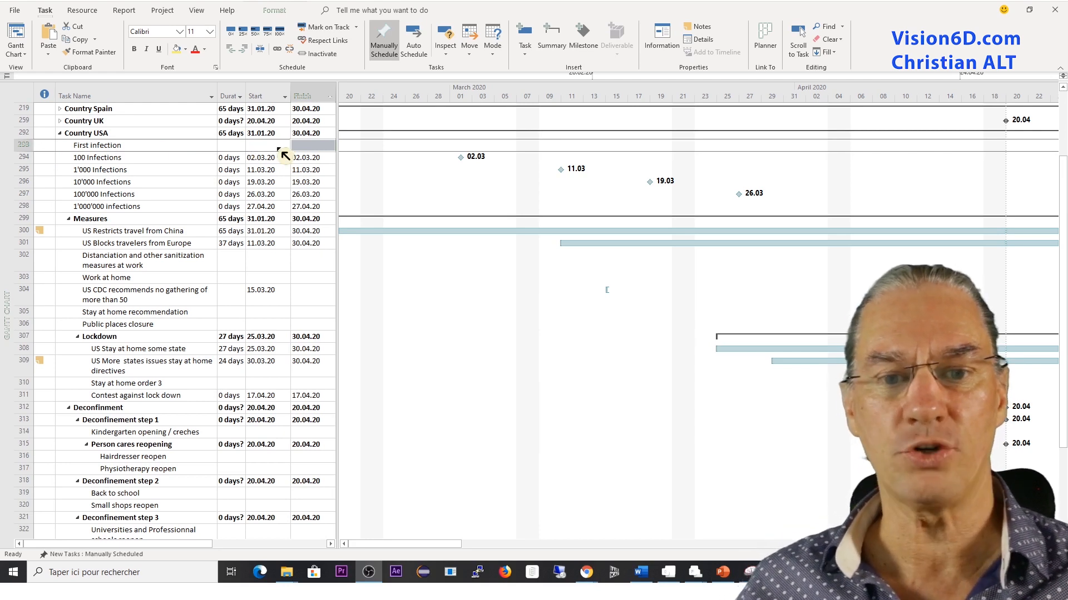
- Set First infection to start on 06.02.20 via the date picker
left_click(284, 145)
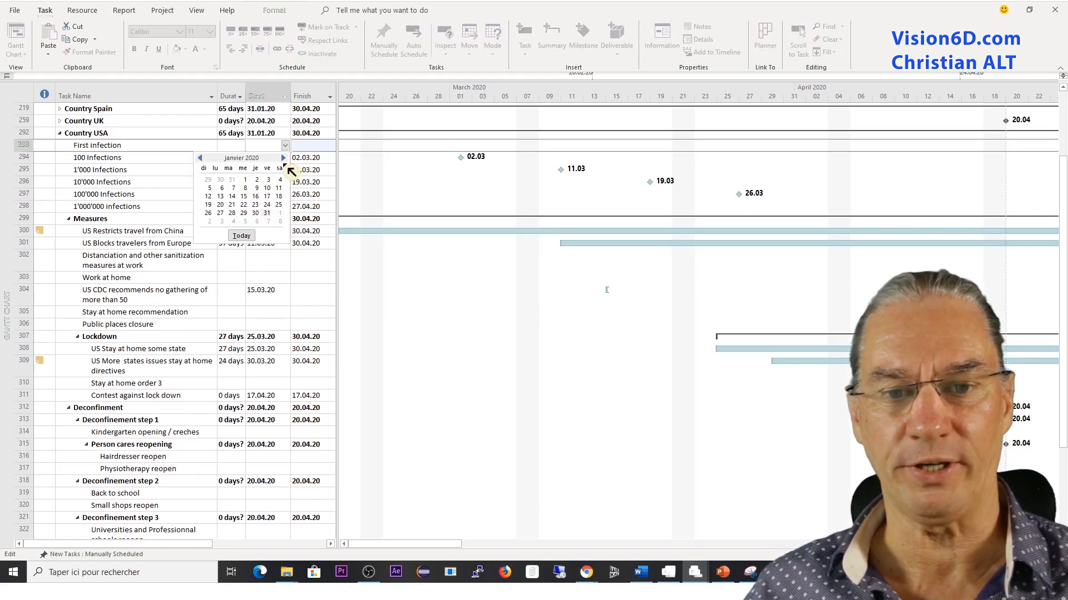
left_click(282, 157)
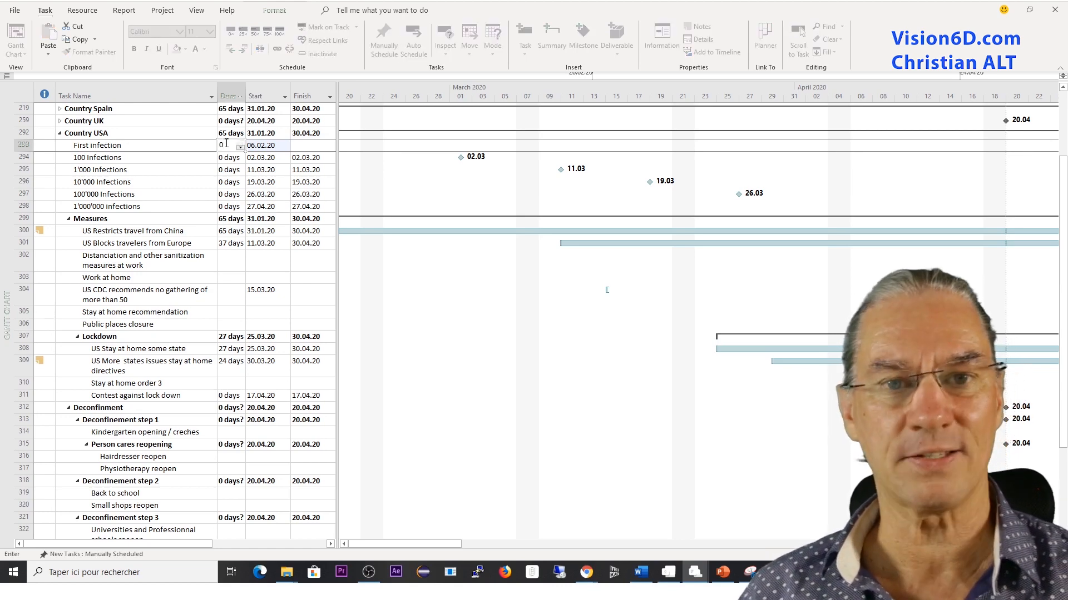
type("0d")
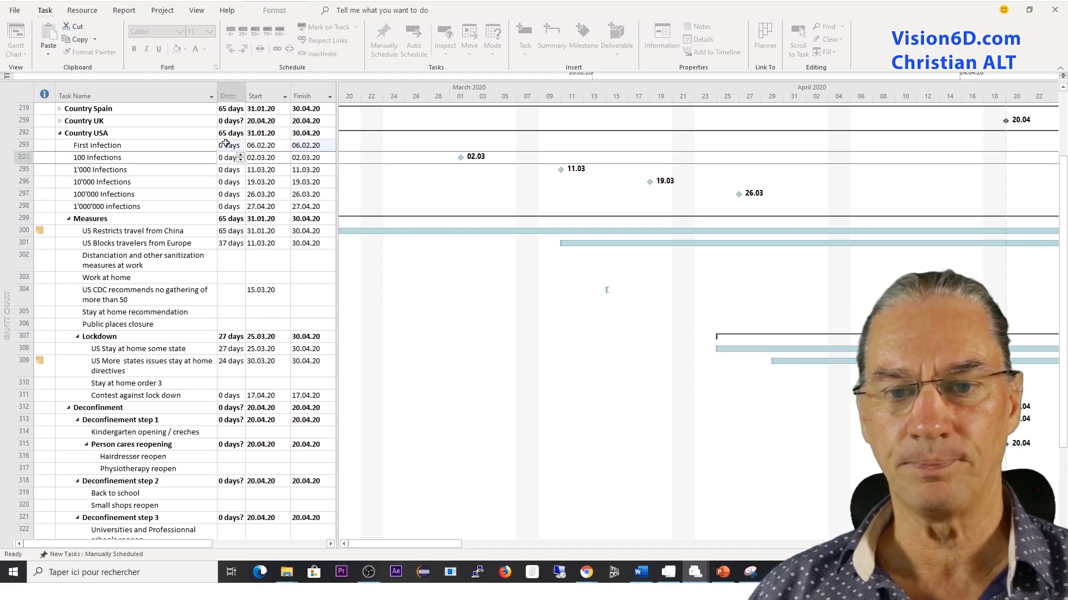
left_click(96, 145)
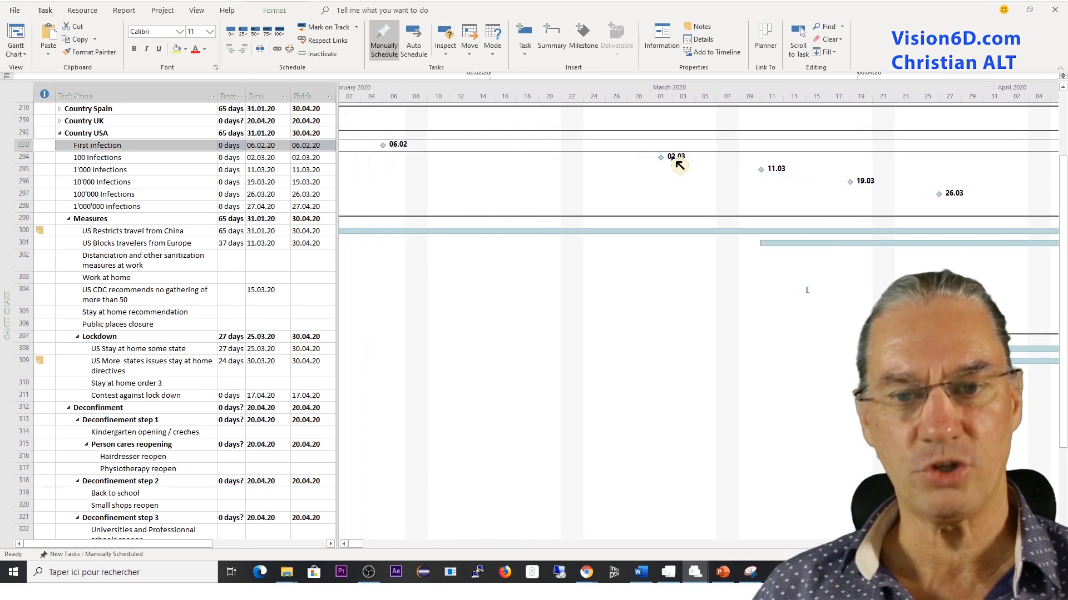
mouse_move(406, 207)
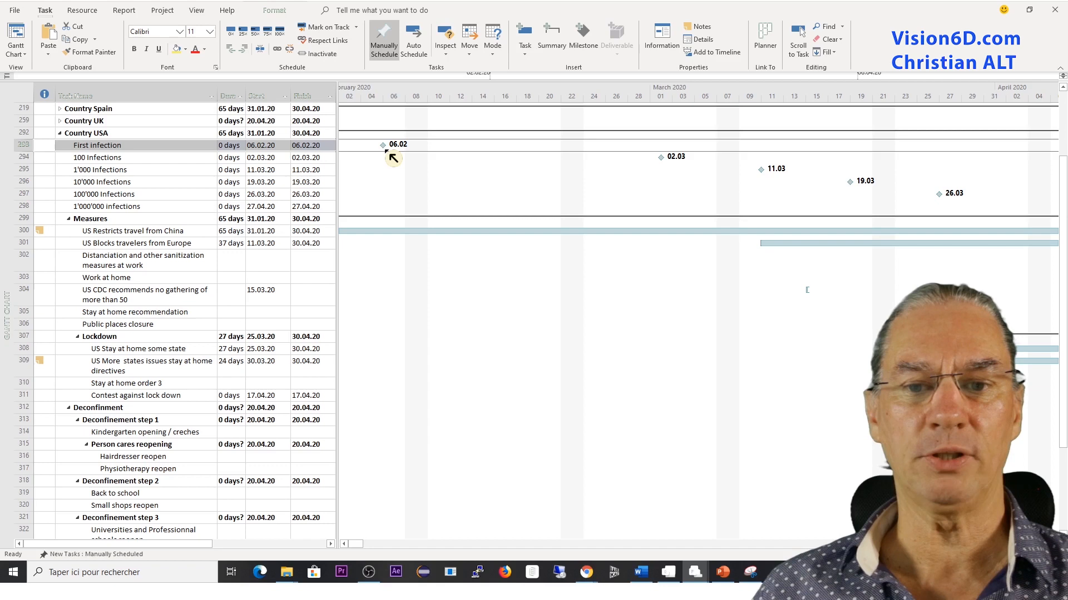
mouse_move(384, 147)
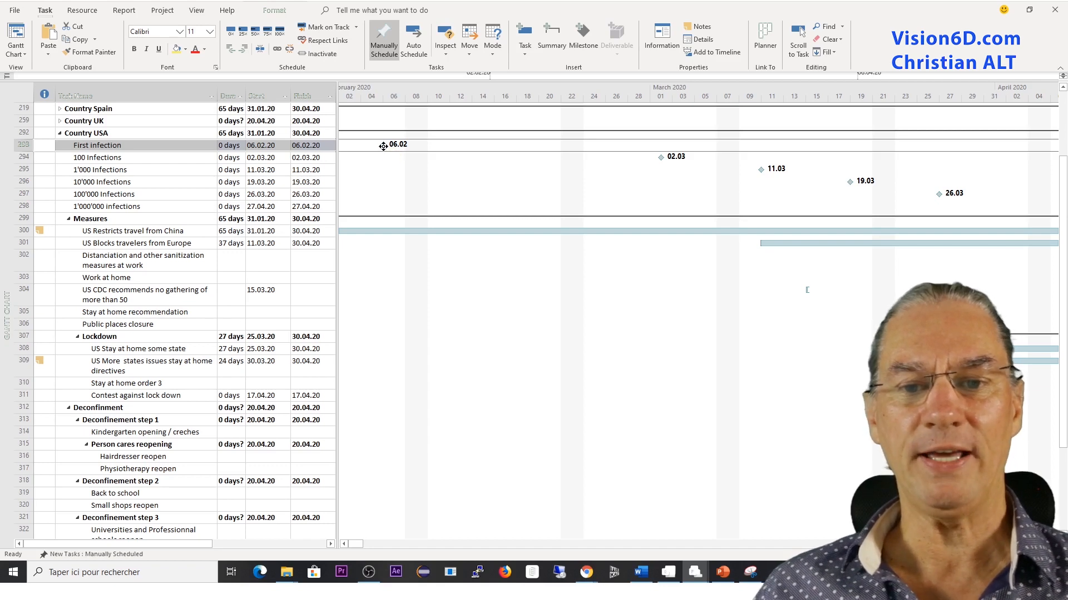
mouse_move(383, 145)
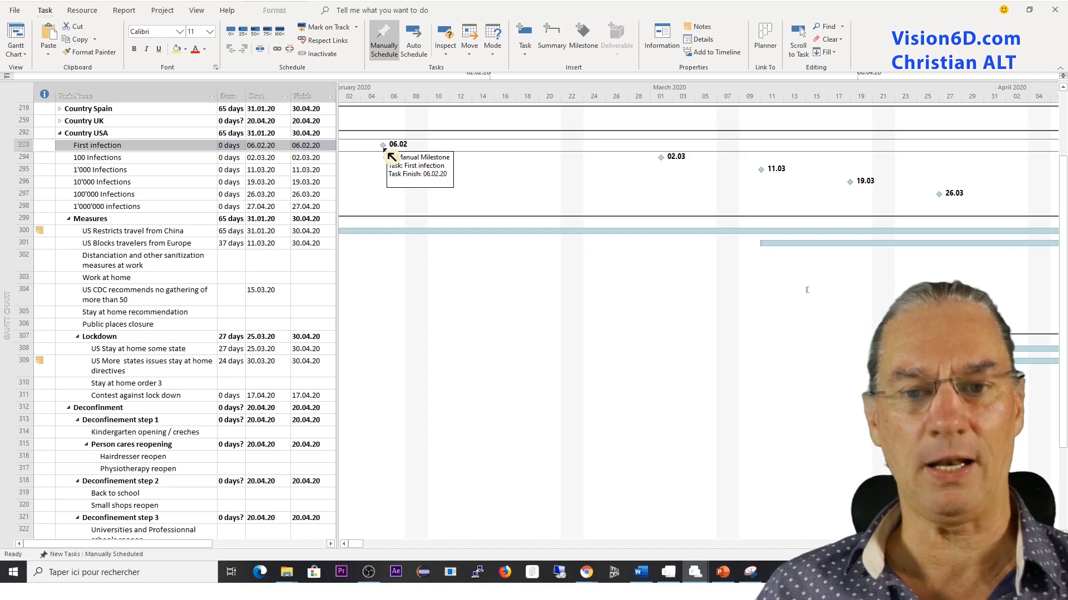
mouse_move(398, 146)
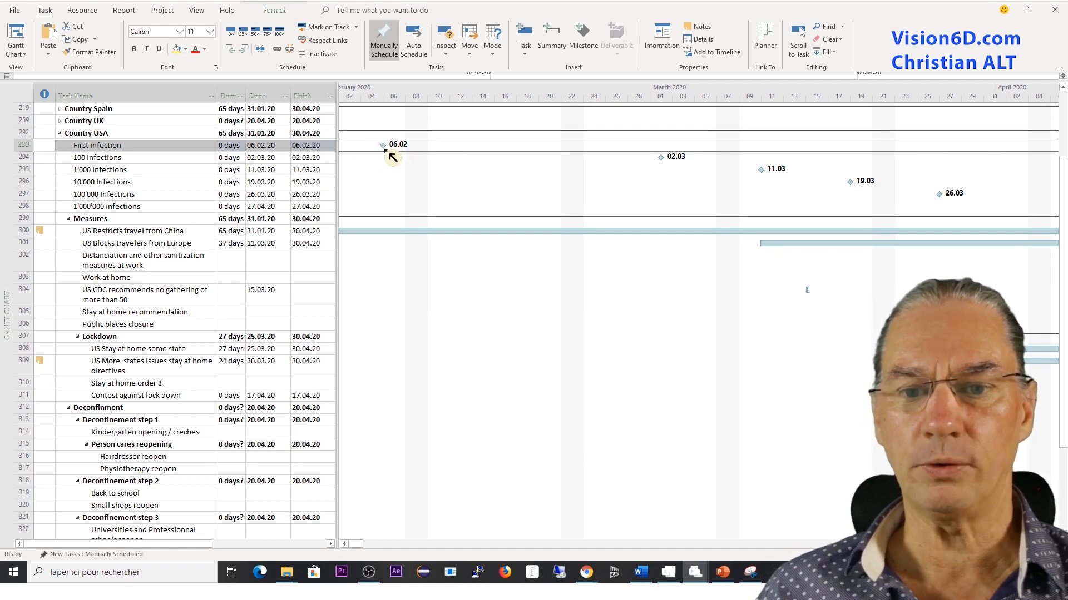
mouse_move(661, 168)
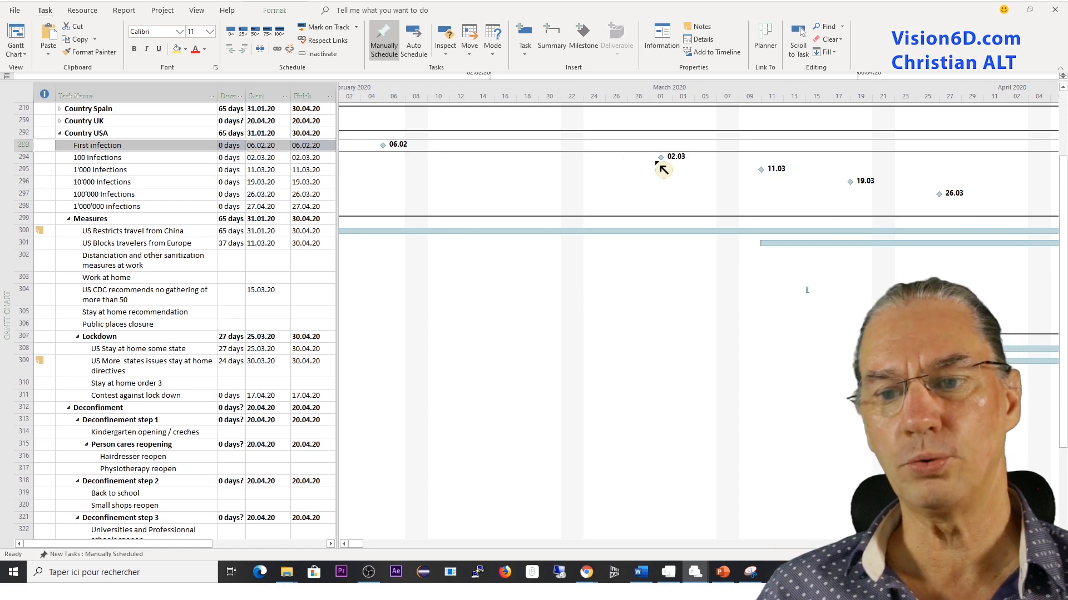
mouse_move(671, 170)
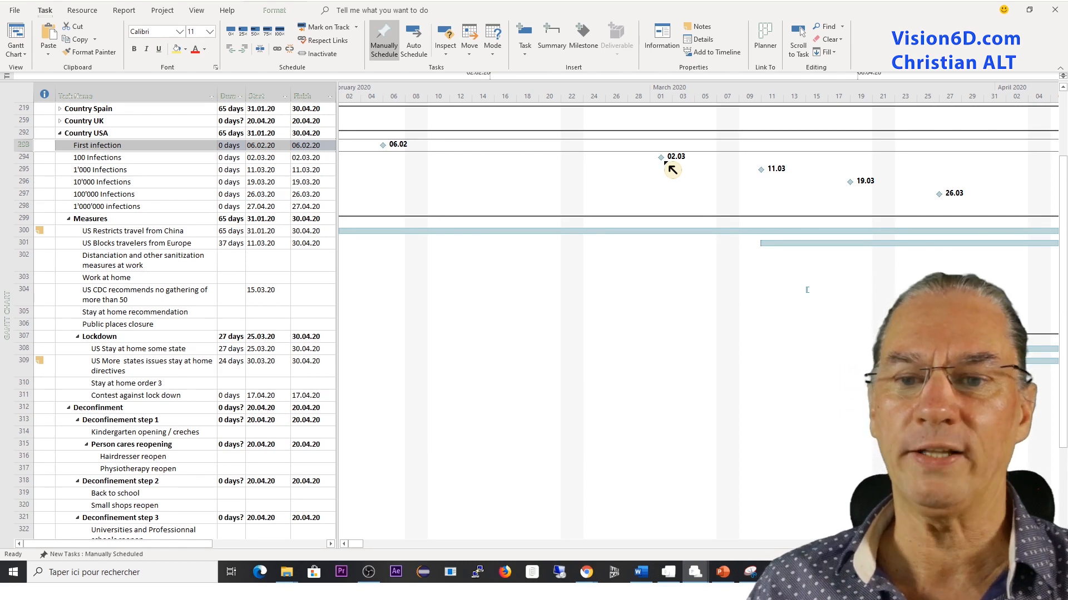
mouse_move(489, 167)
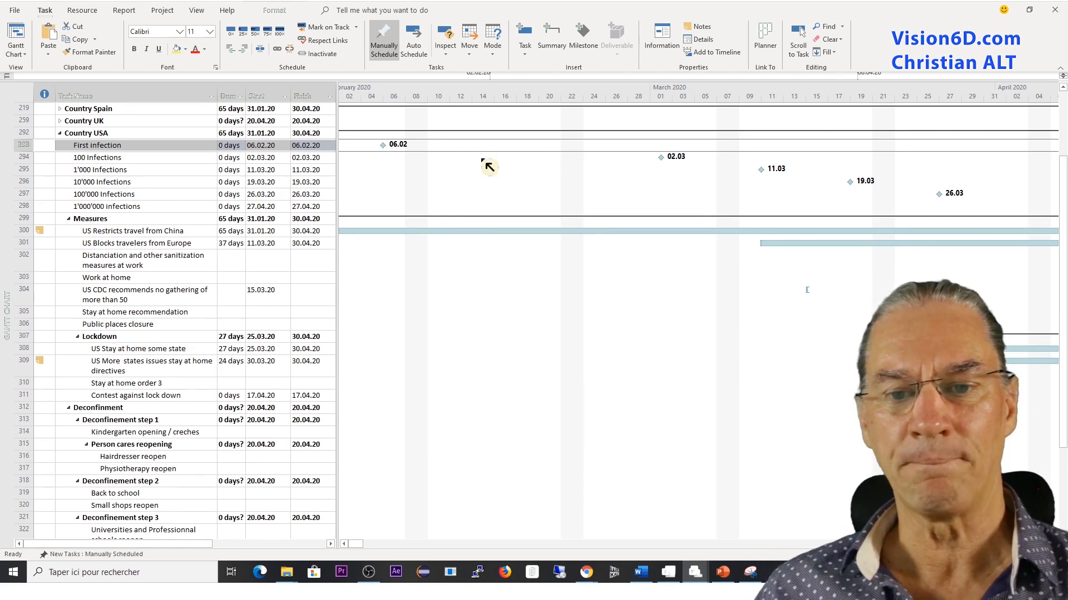
mouse_move(672, 170)
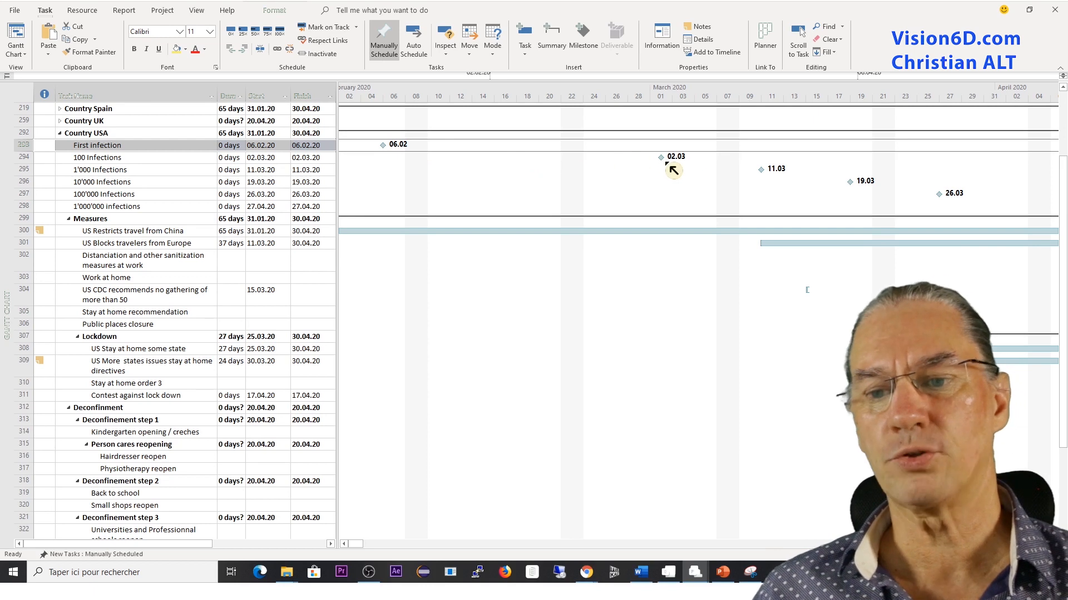
mouse_move(662, 157)
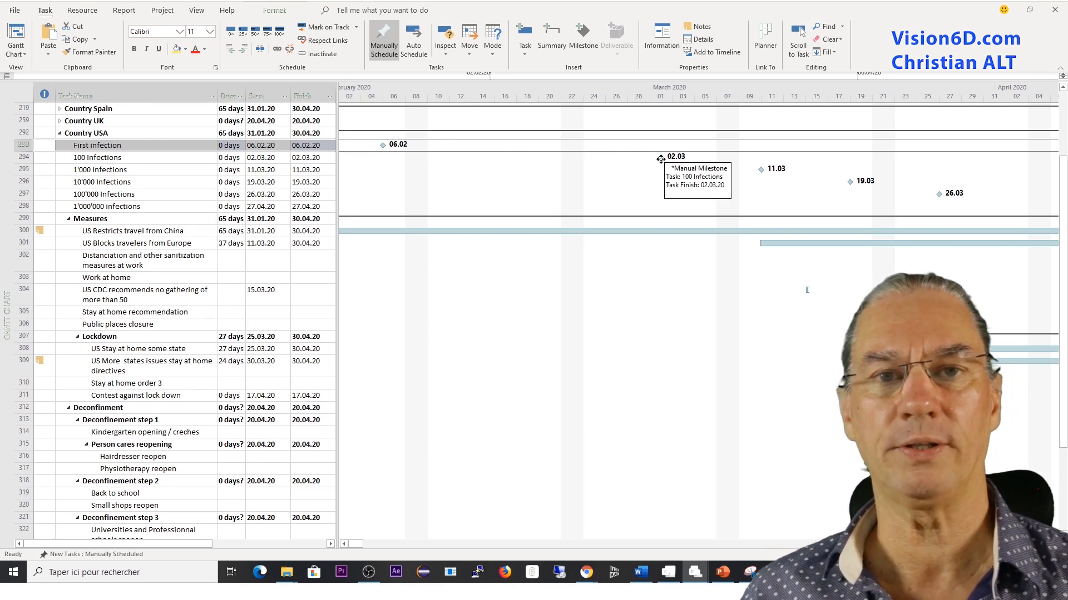
mouse_move(379, 137)
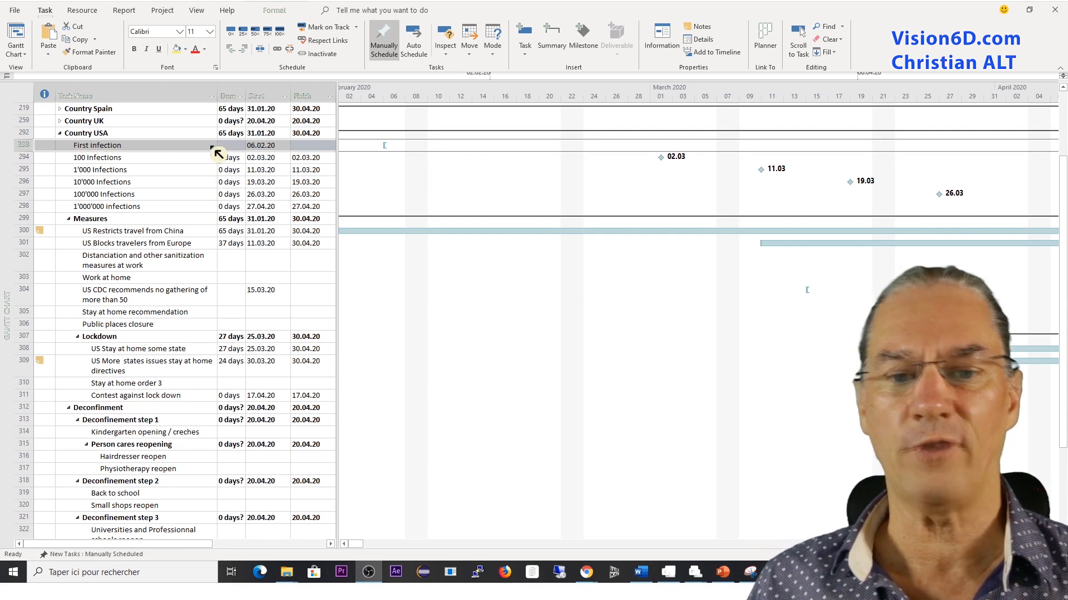
mouse_move(282, 157)
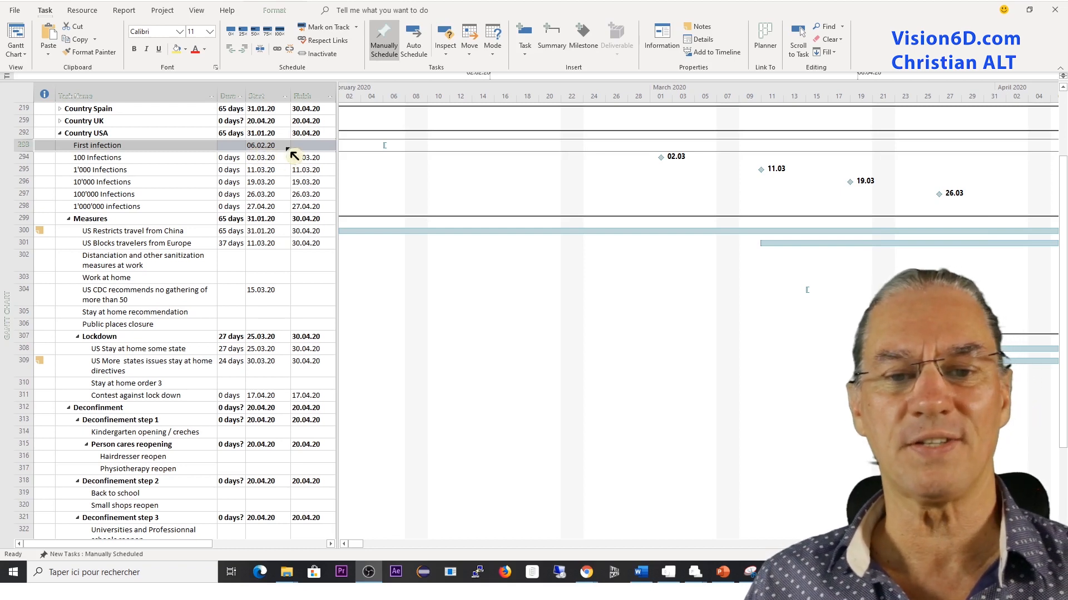
- Set First infection's finish date to 12.02.20, making it a five-day task
left_click(306, 145)
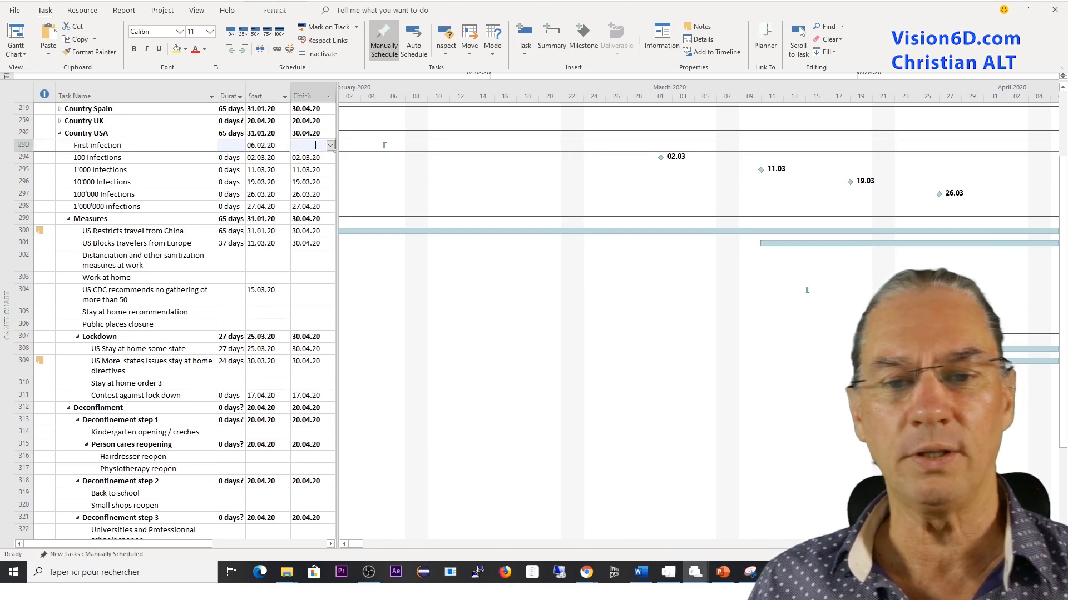
left_click(330, 146)
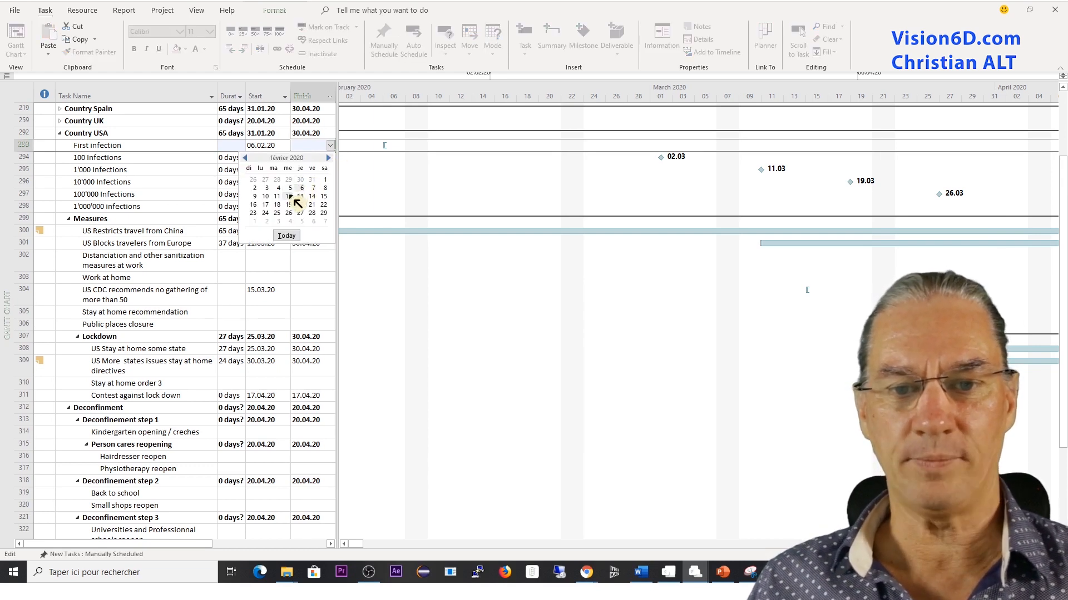
left_click(299, 204)
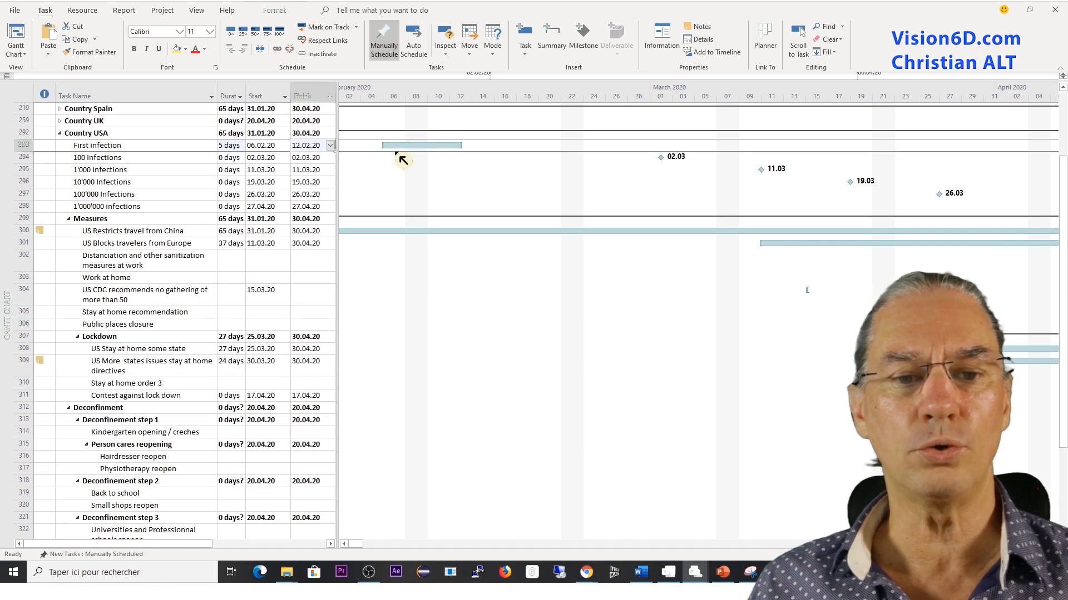
mouse_move(467, 161)
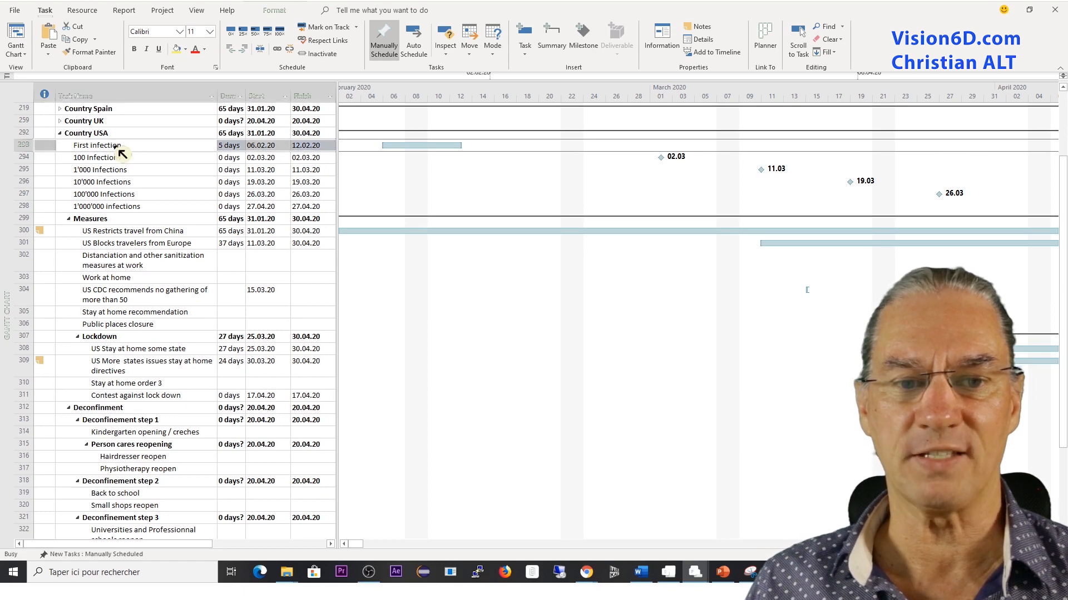
- Show the General details of the First infection task in Task Information
double_click(96, 145)
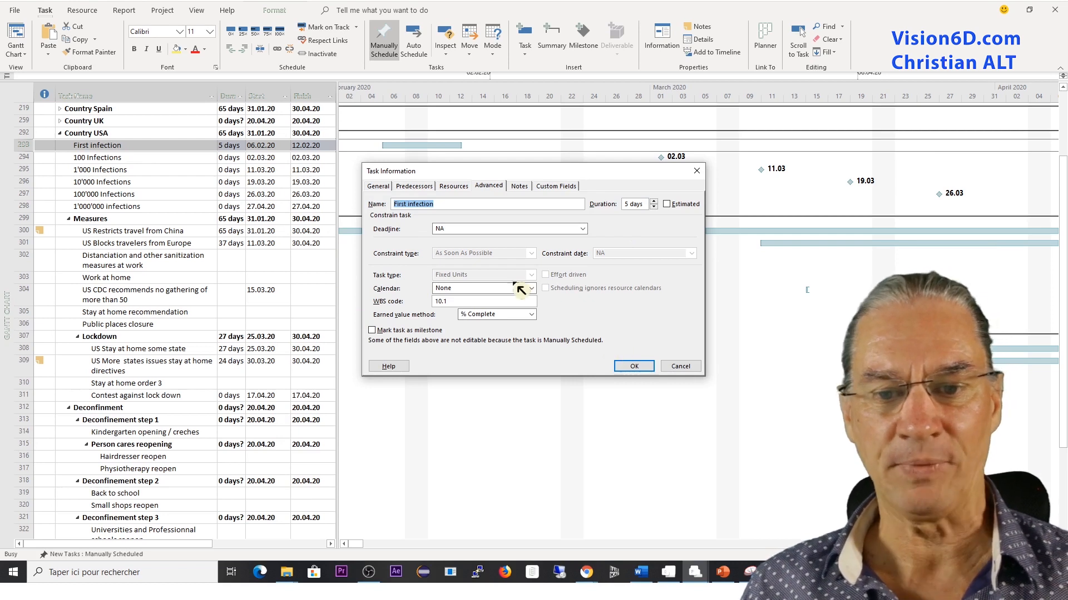
mouse_move(389, 193)
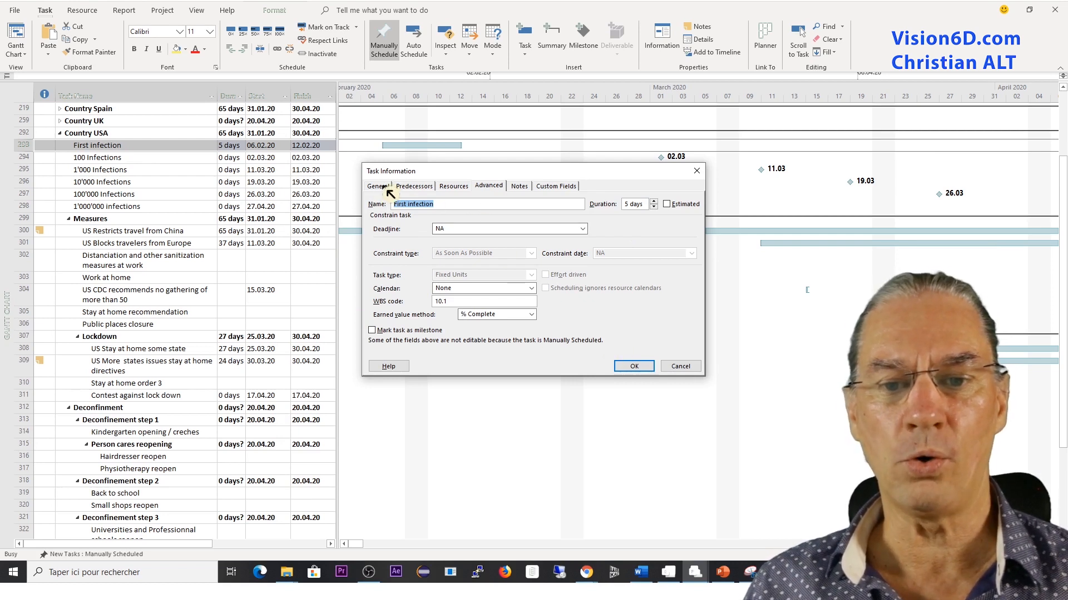
left_click(377, 186)
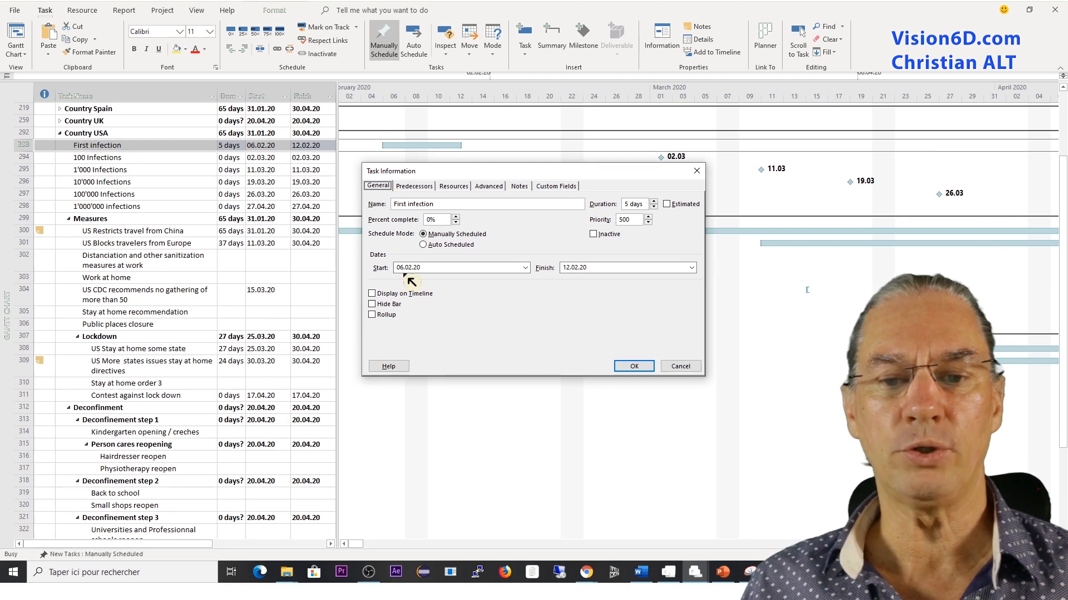
mouse_move(451, 261)
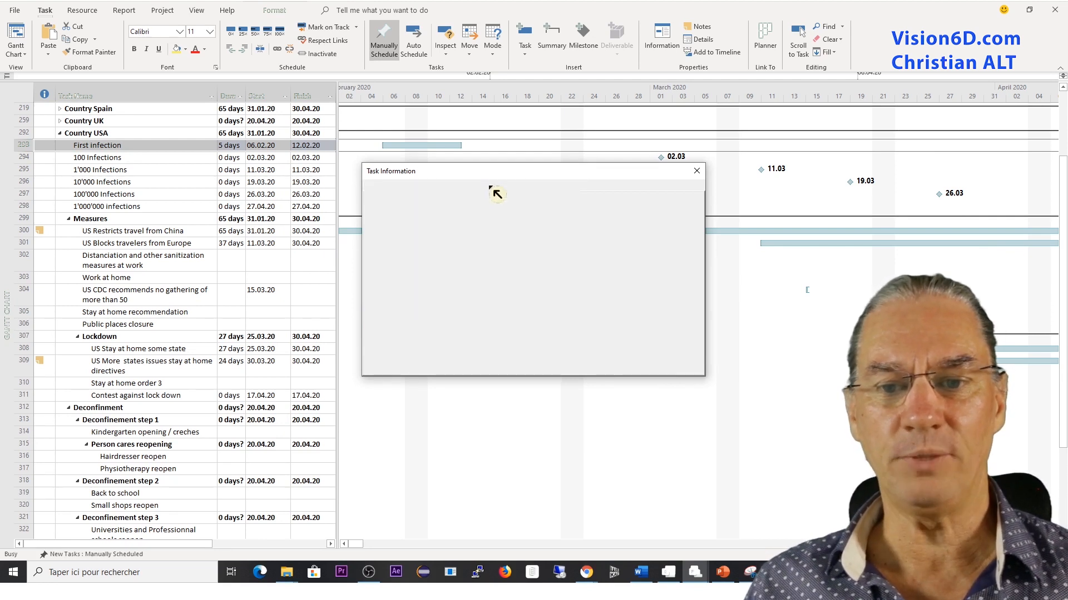
- Flag First infection as a milestone in the Advanced details and confirm
left_click(488, 186)
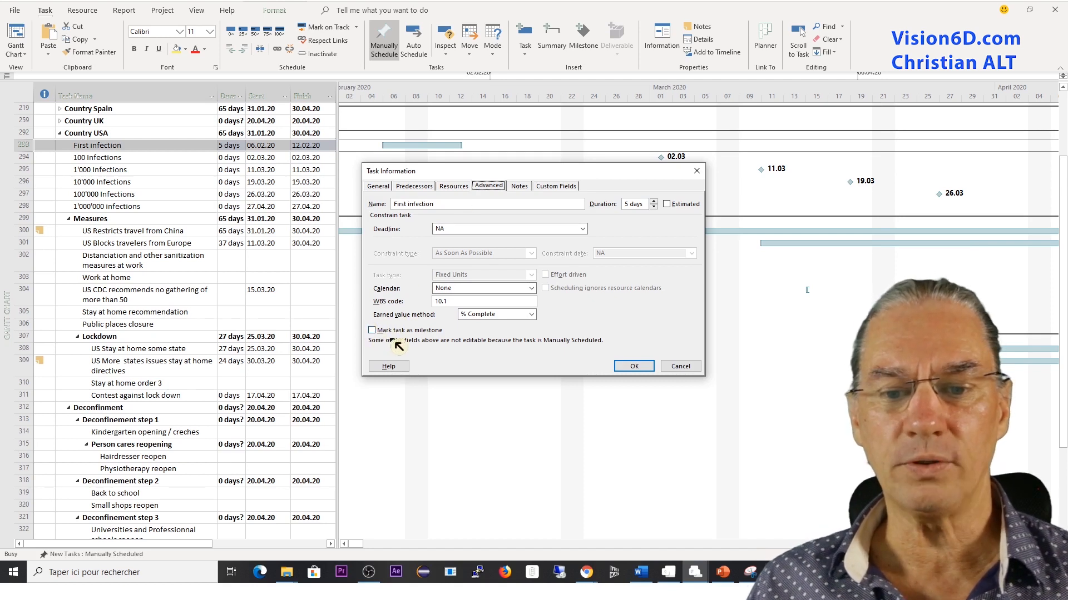
mouse_move(397, 351)
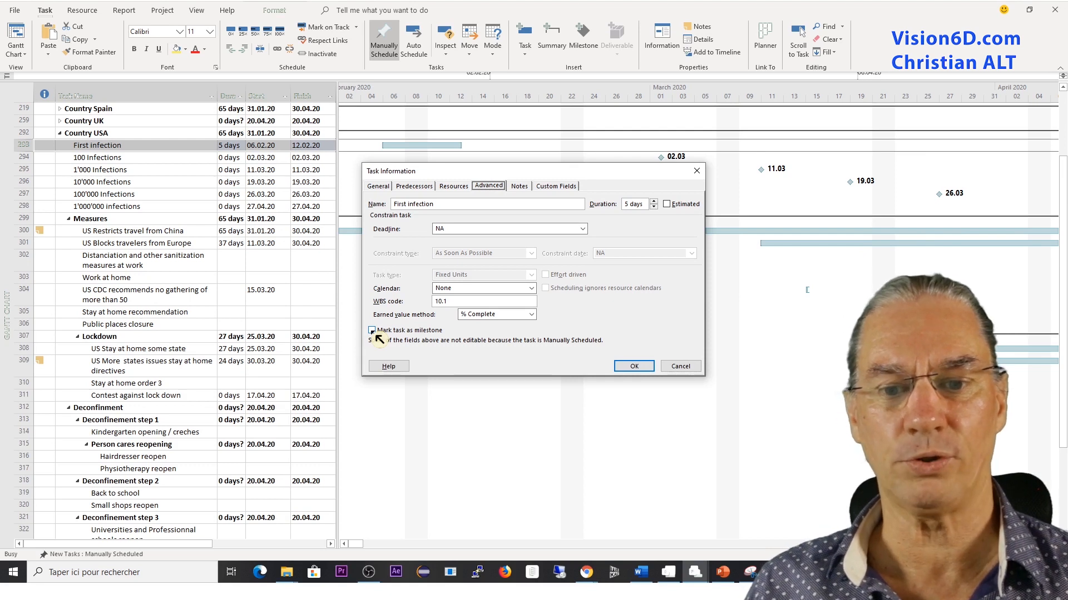
left_click(372, 331)
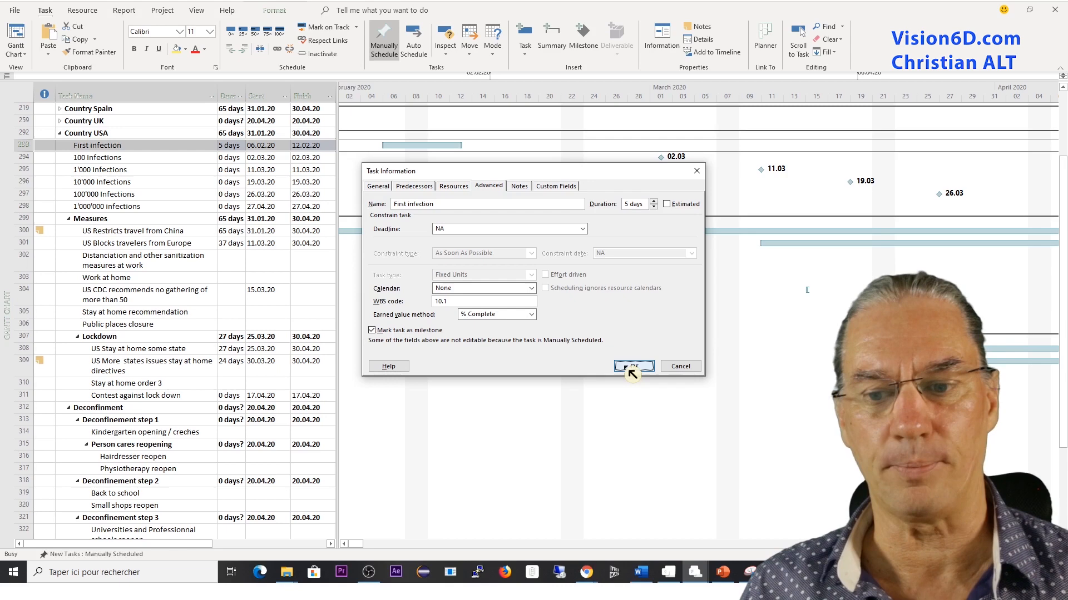
left_click(632, 366)
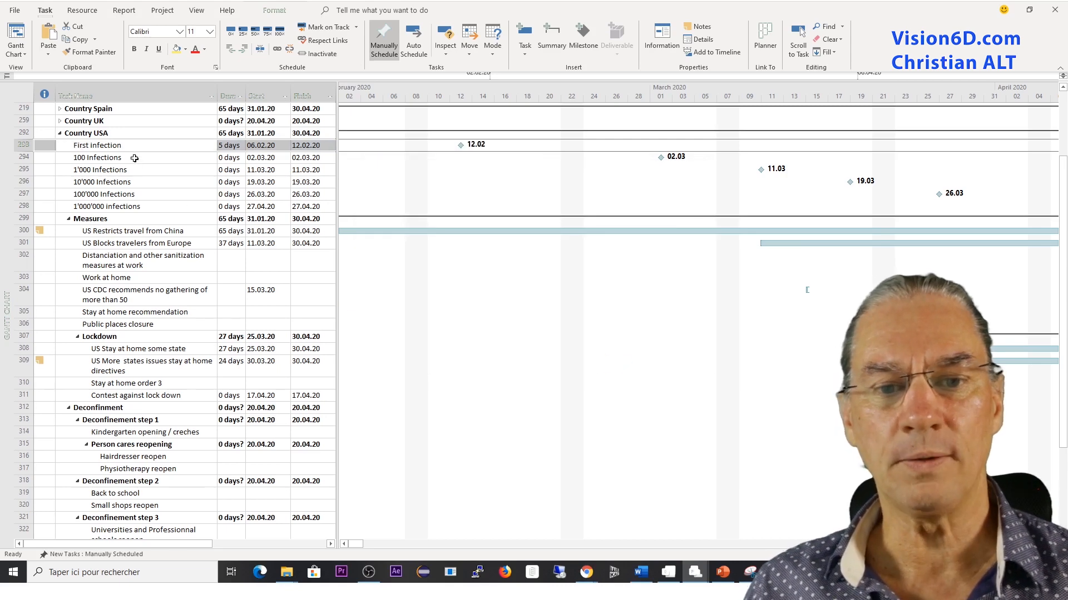
mouse_move(449, 154)
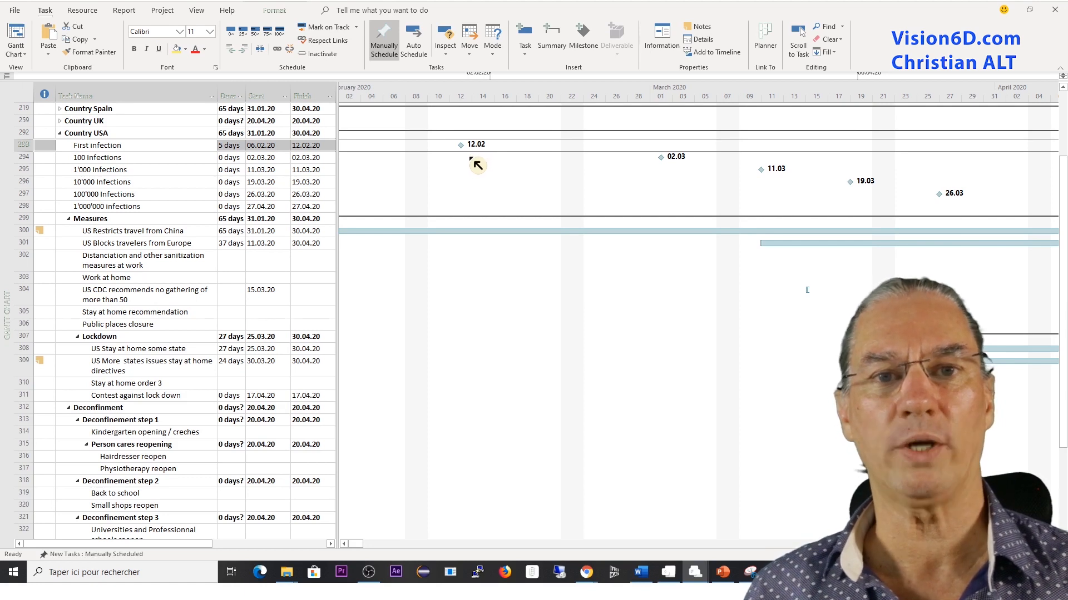
mouse_move(473, 157)
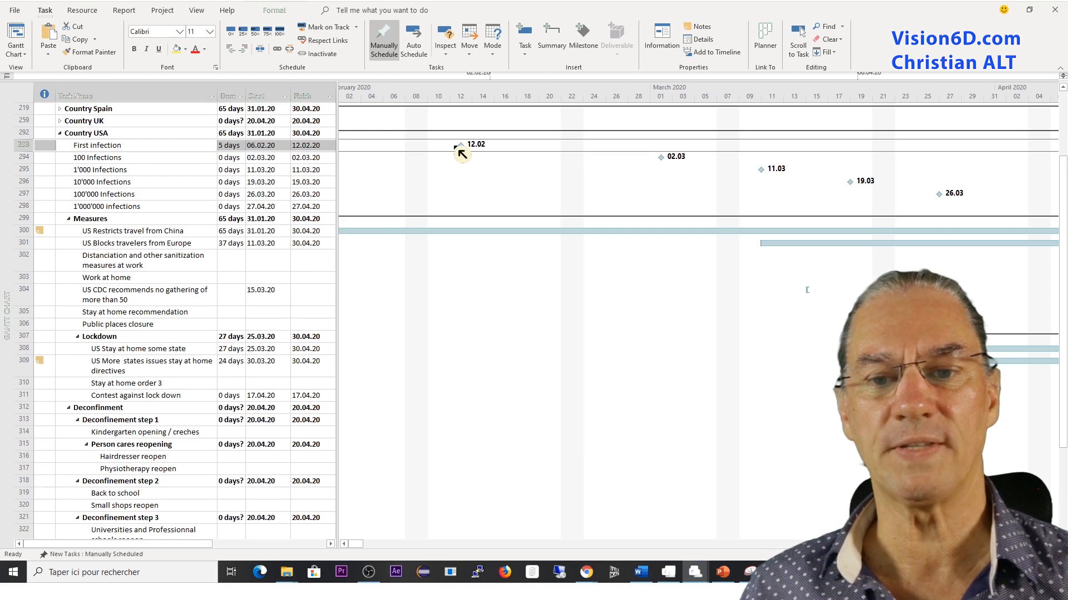
mouse_move(477, 156)
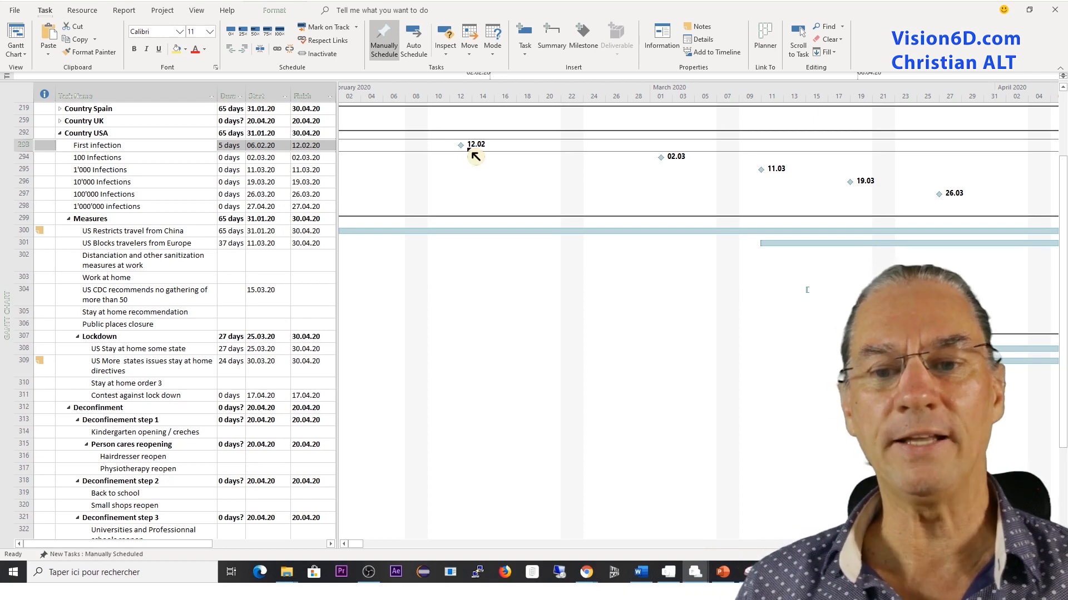
mouse_move(474, 133)
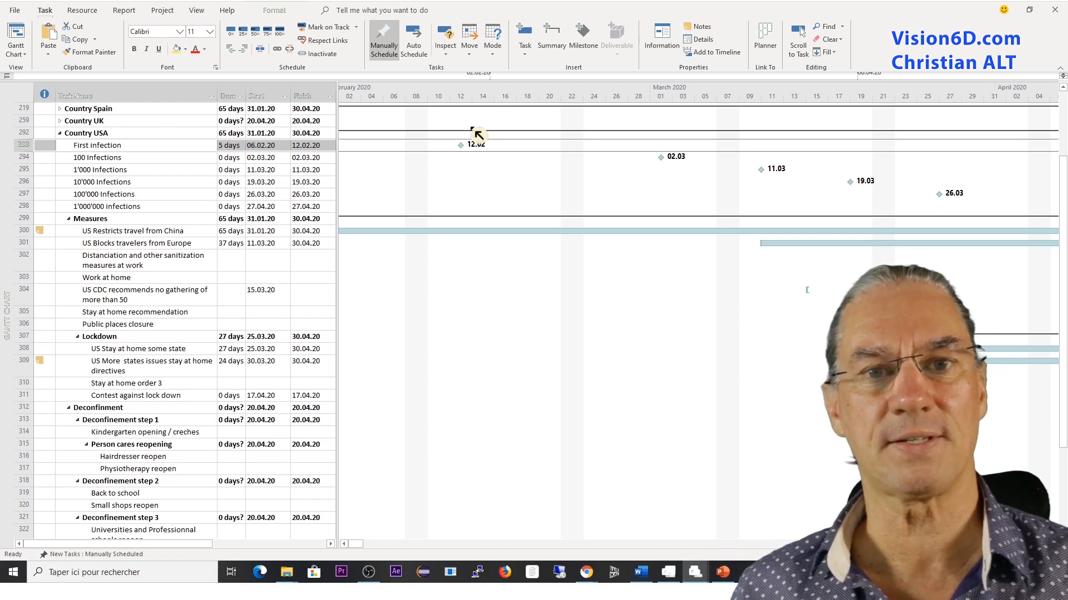
left_click(413, 39)
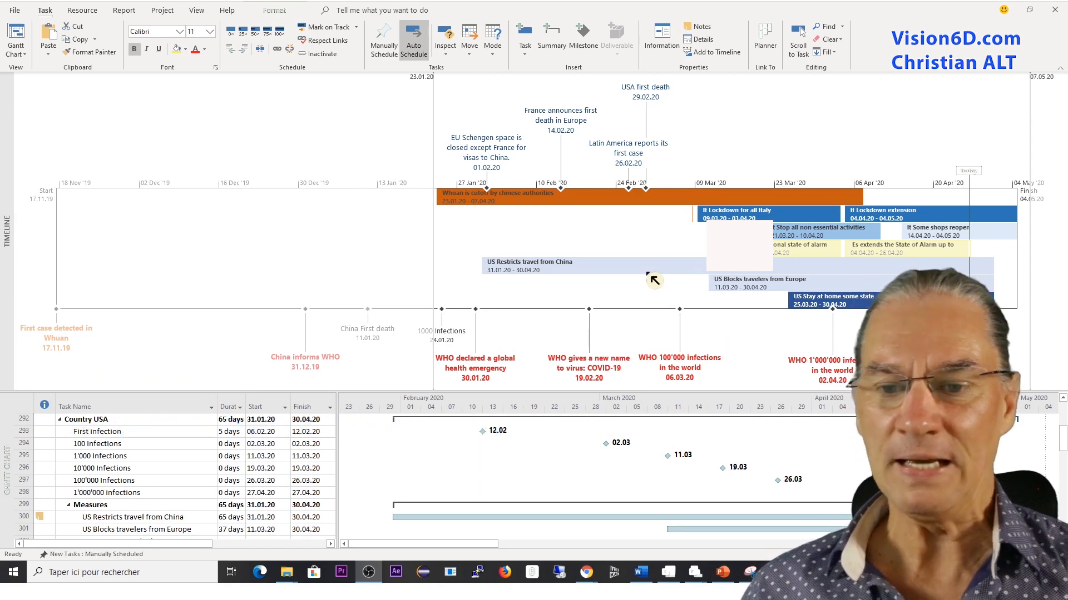
mouse_move(310, 136)
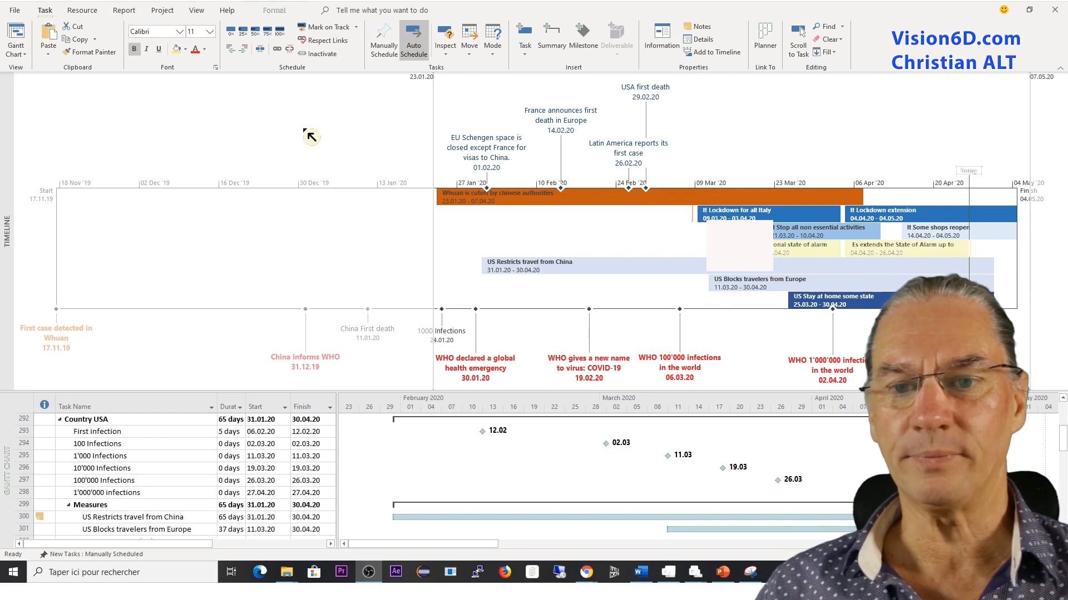
mouse_move(528, 337)
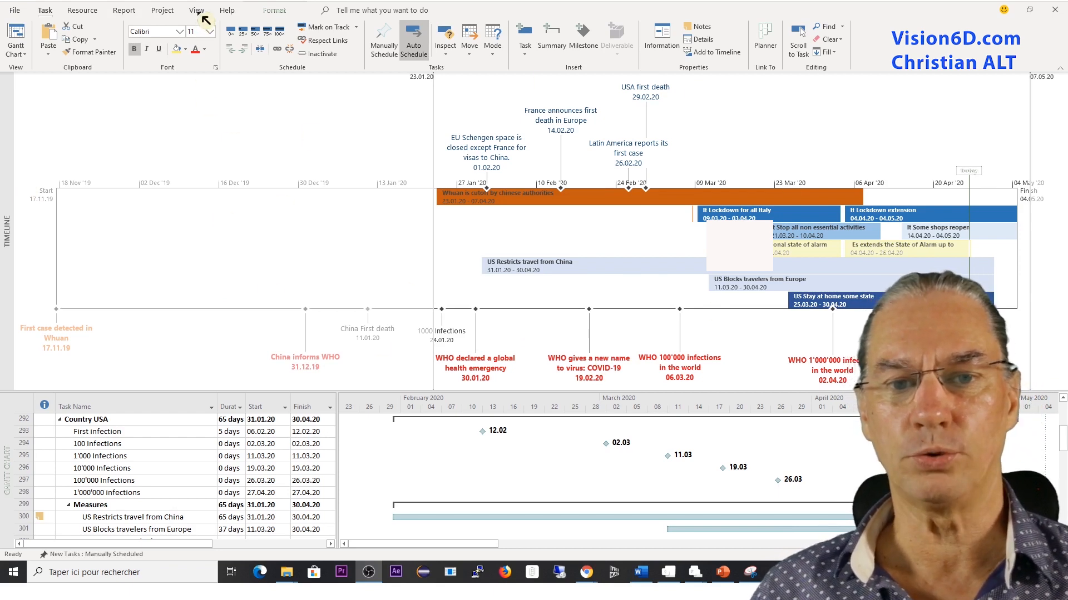
- Bring up the View options above the Country USA task list
left_click(196, 10)
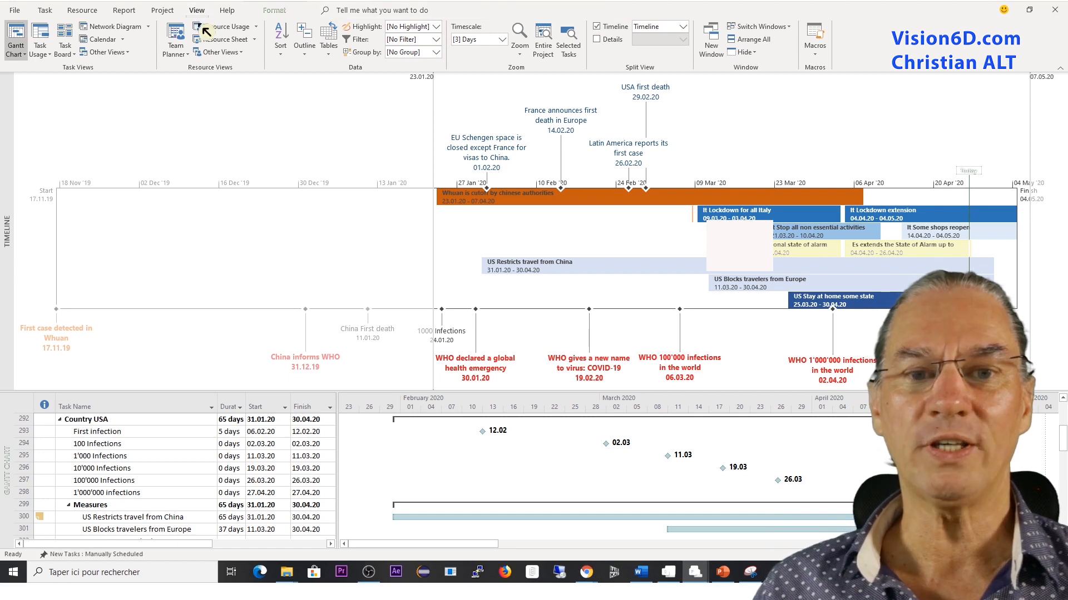
mouse_move(199, 21)
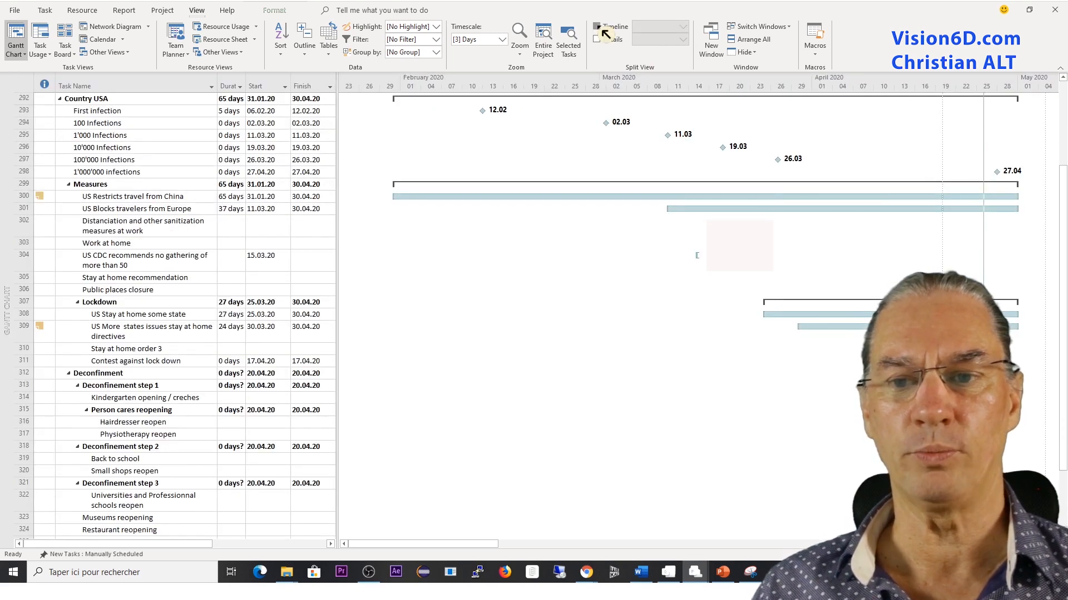
- Enable the Timeline split view above the Gantt chart
left_click(597, 27)
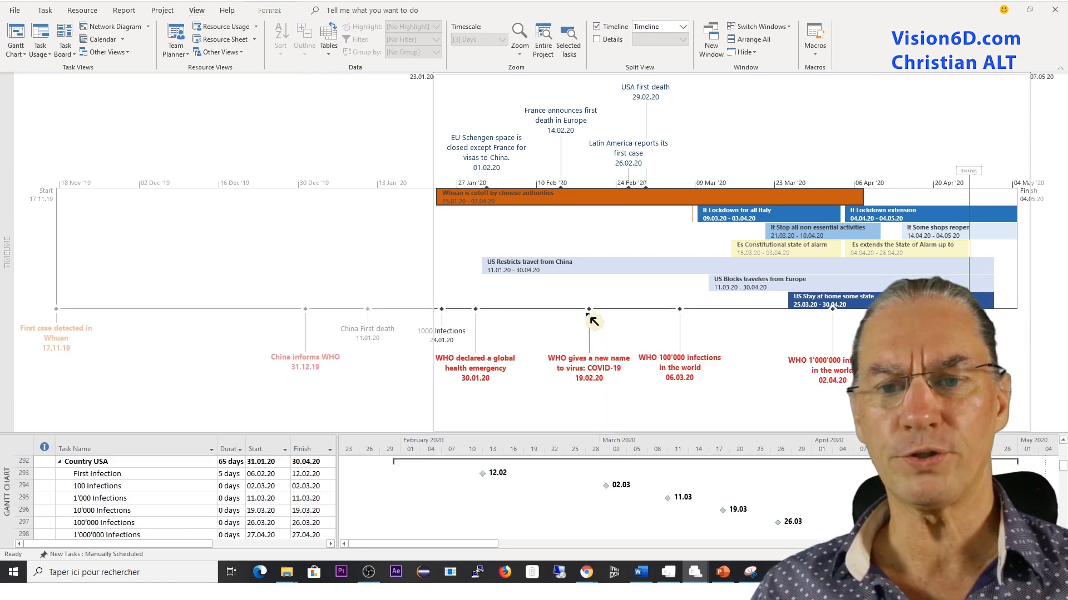
mouse_move(507, 204)
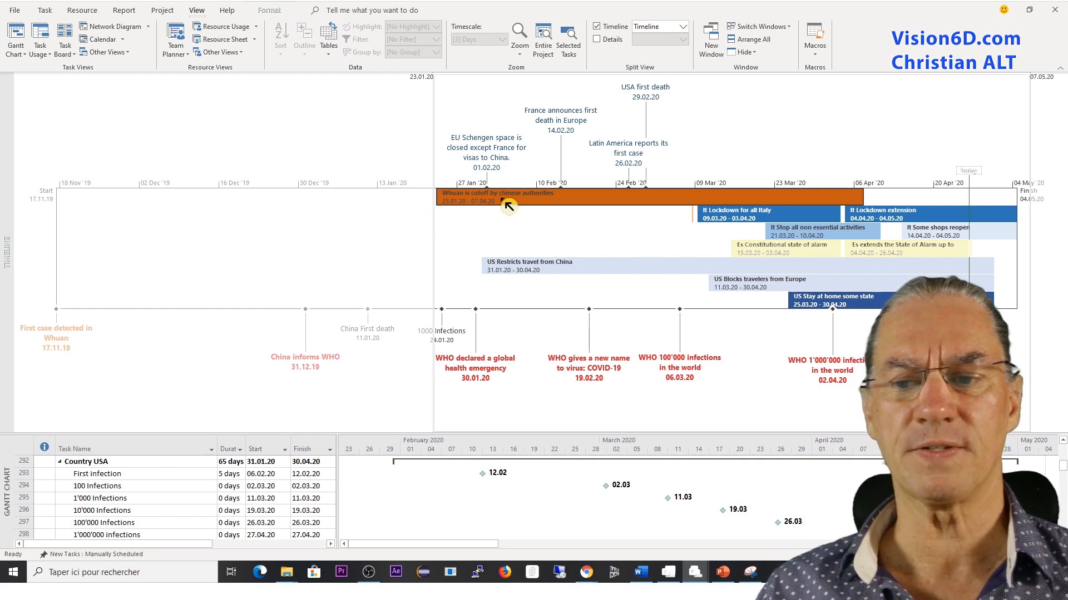
mouse_move(541, 225)
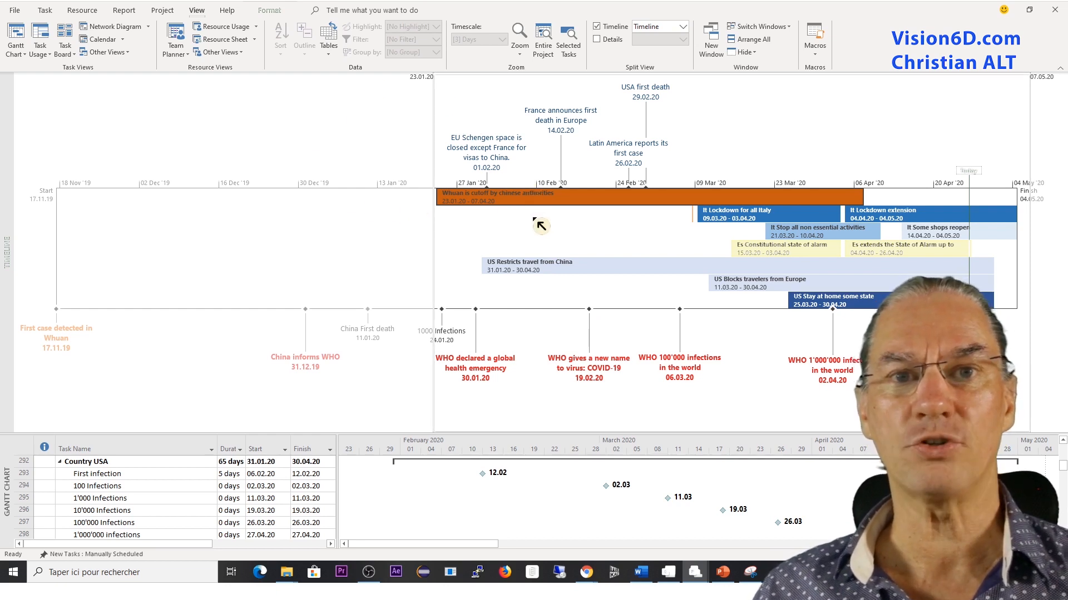
mouse_move(536, 208)
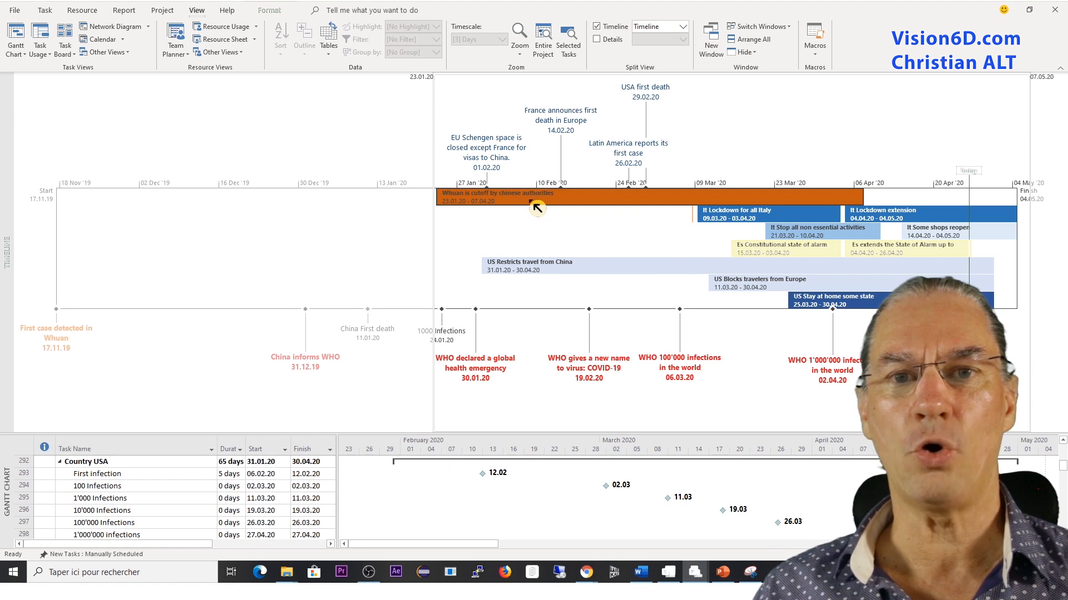
mouse_move(694, 216)
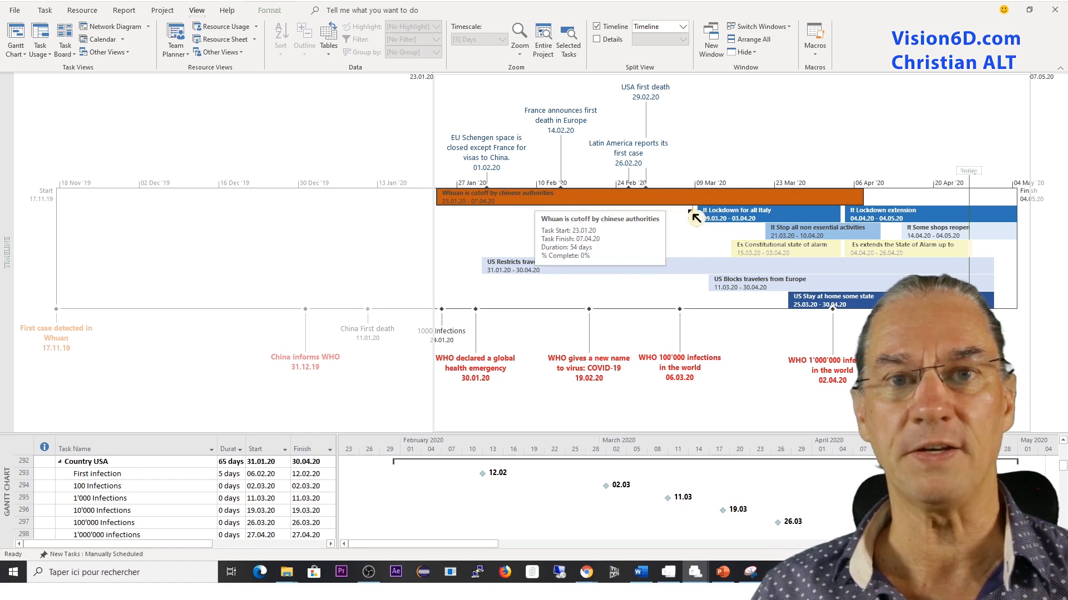
mouse_move(493, 202)
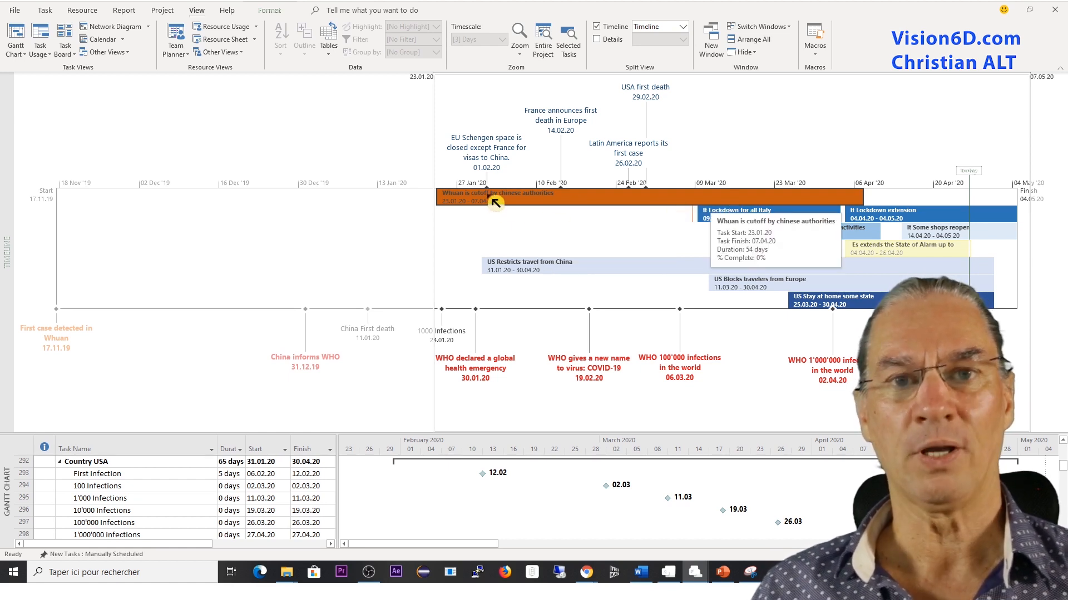
mouse_move(630, 206)
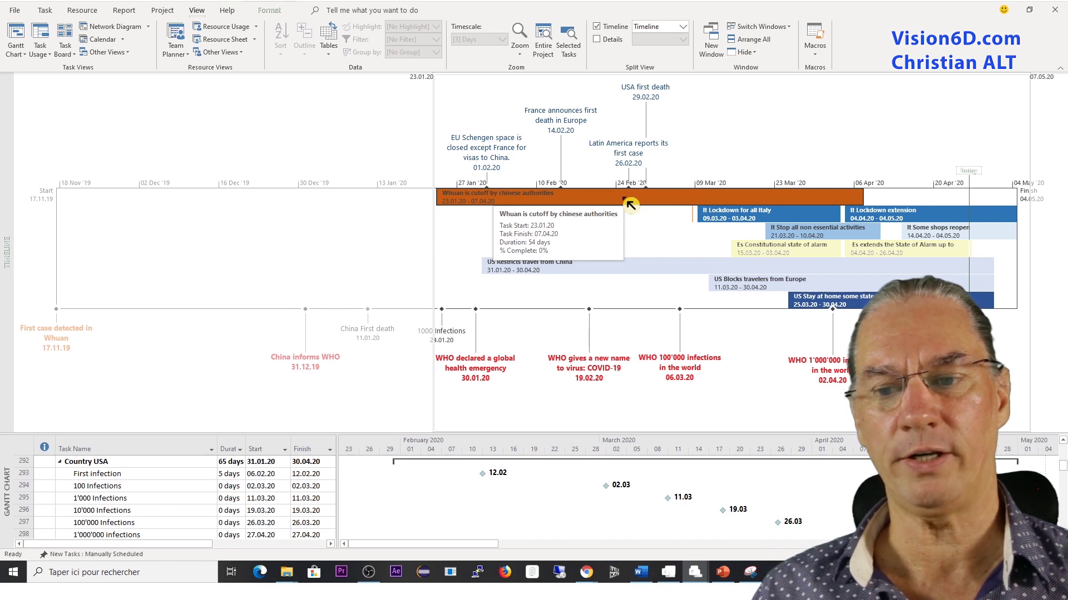
mouse_move(804, 221)
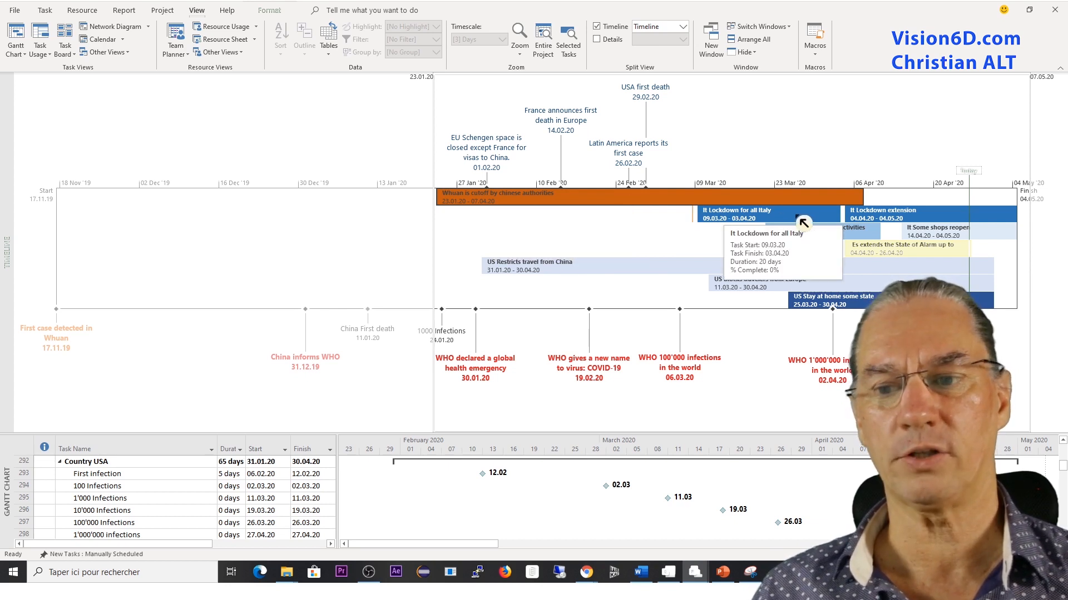
mouse_move(925, 218)
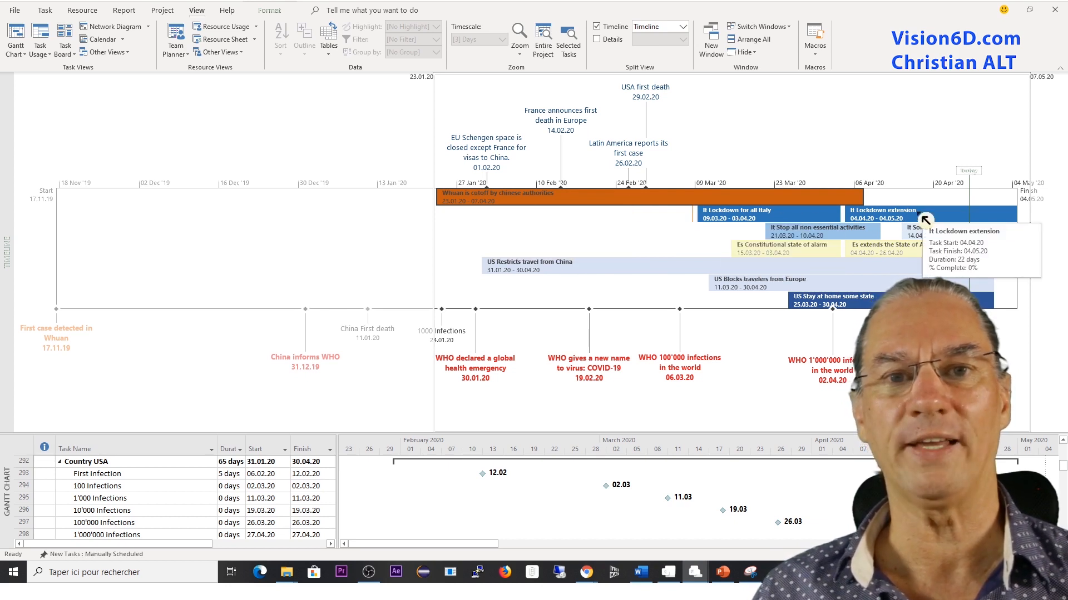
mouse_move(897, 233)
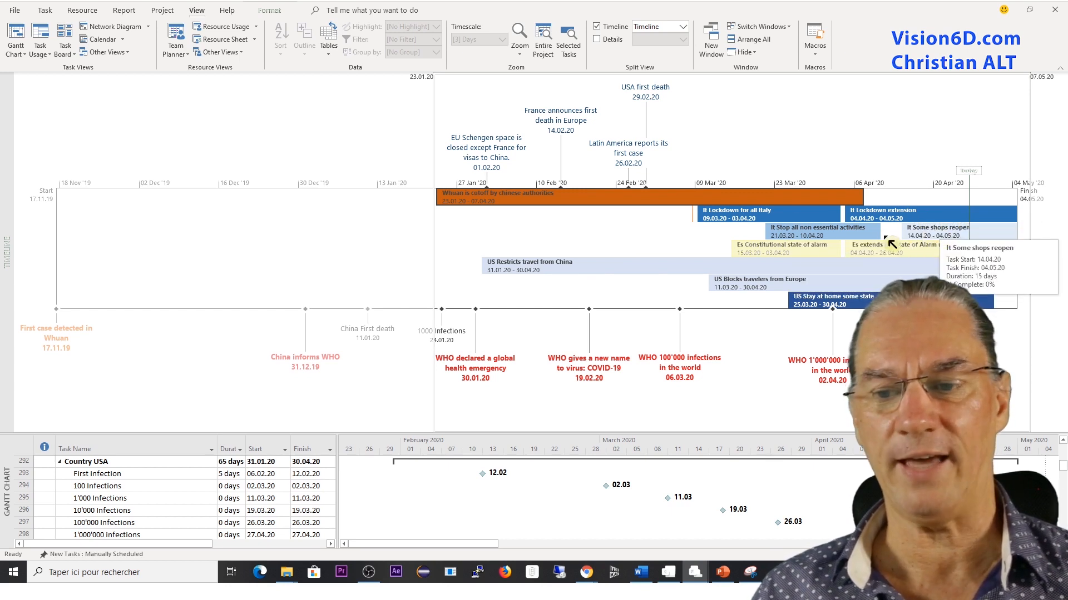
mouse_move(861, 252)
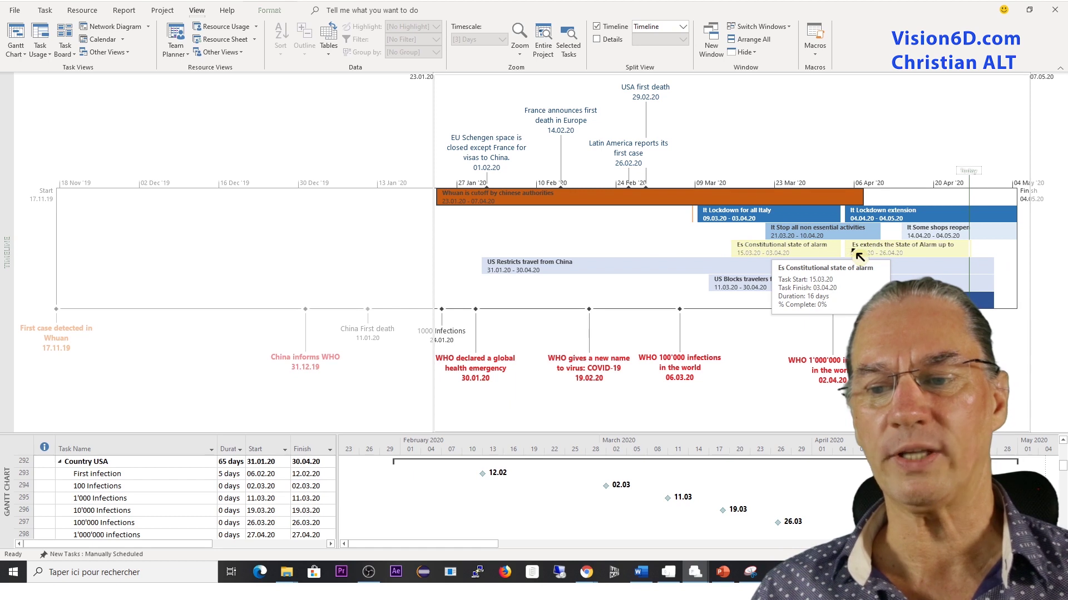
mouse_move(679, 265)
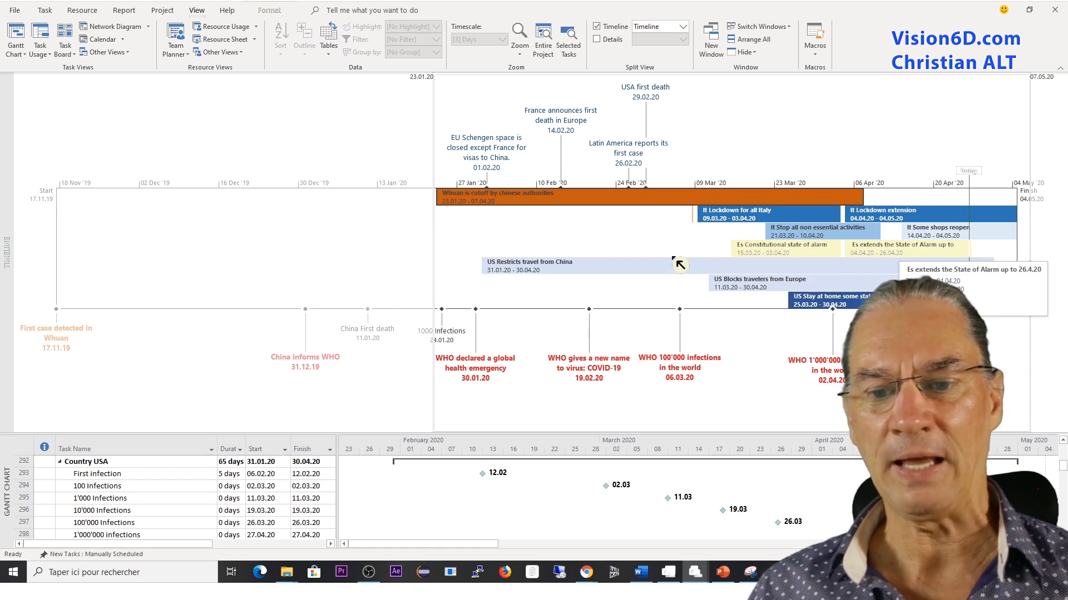
mouse_move(824, 293)
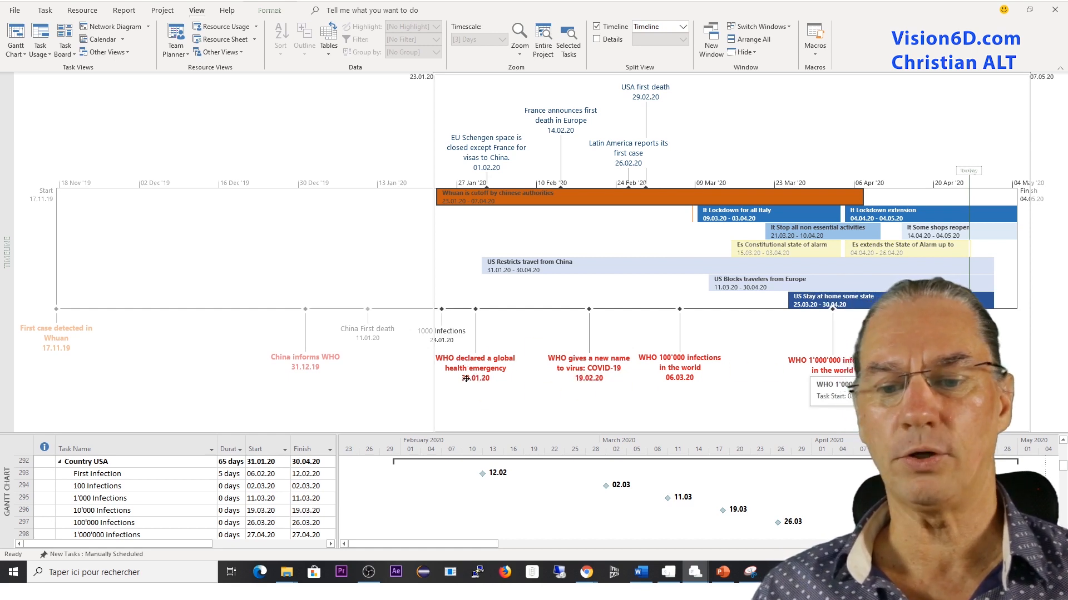
mouse_move(506, 377)
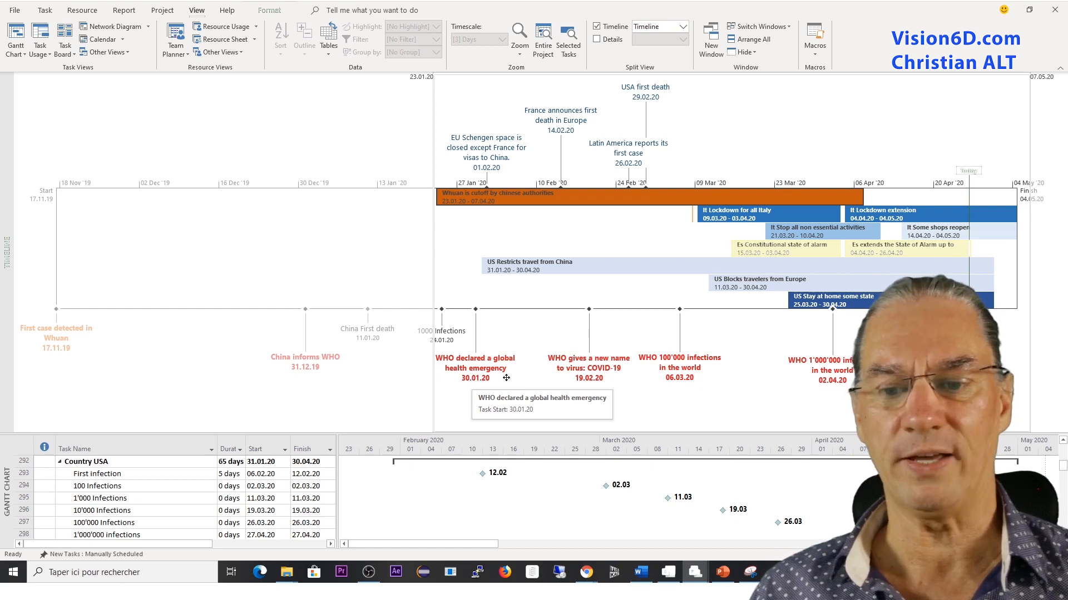
mouse_move(666, 357)
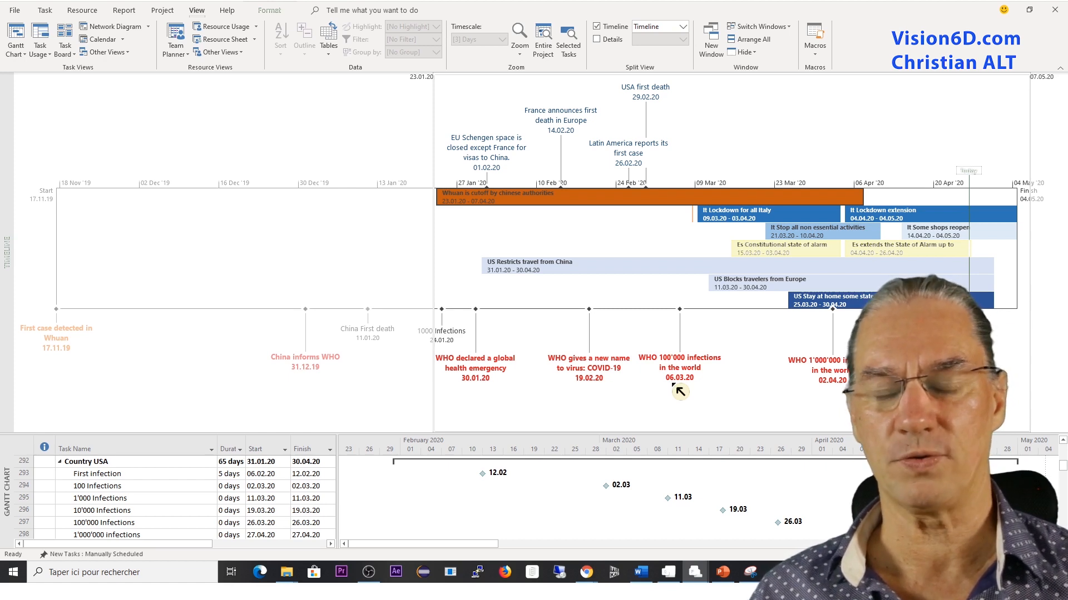
mouse_move(463, 317)
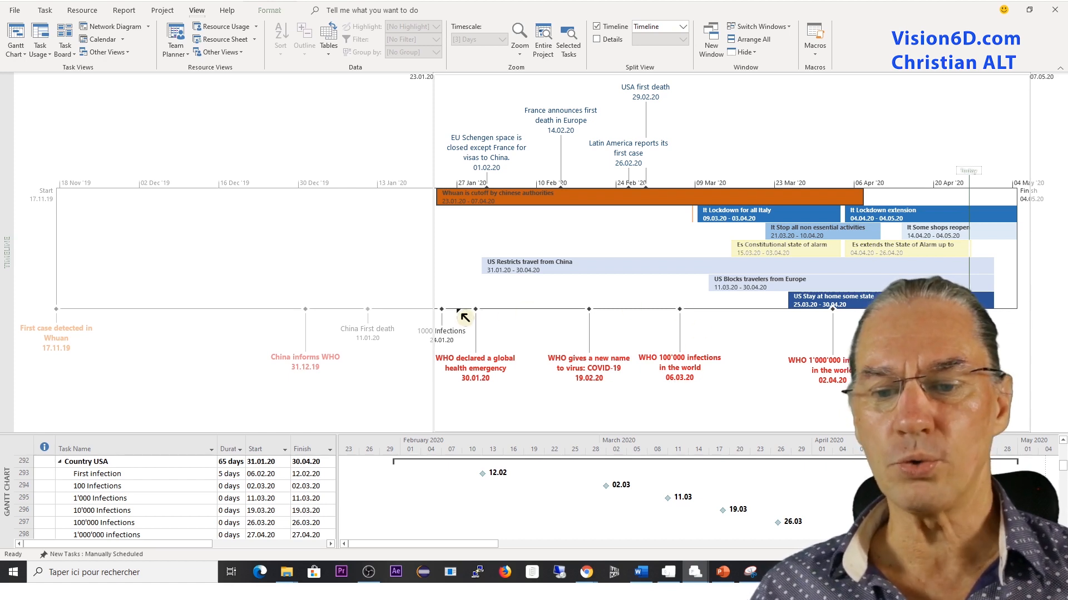
mouse_move(549, 368)
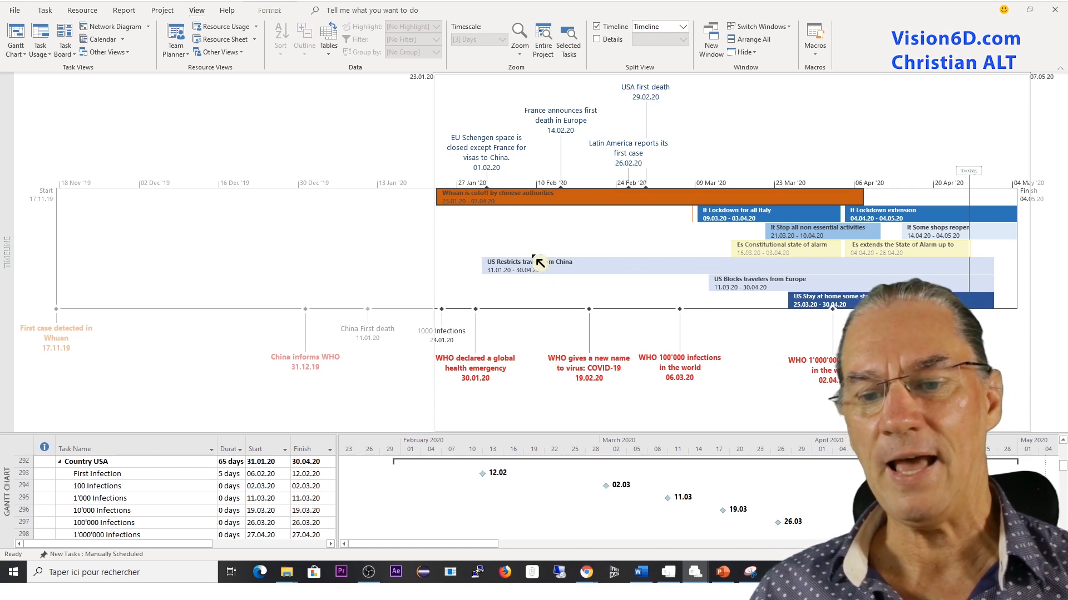
mouse_move(537, 264)
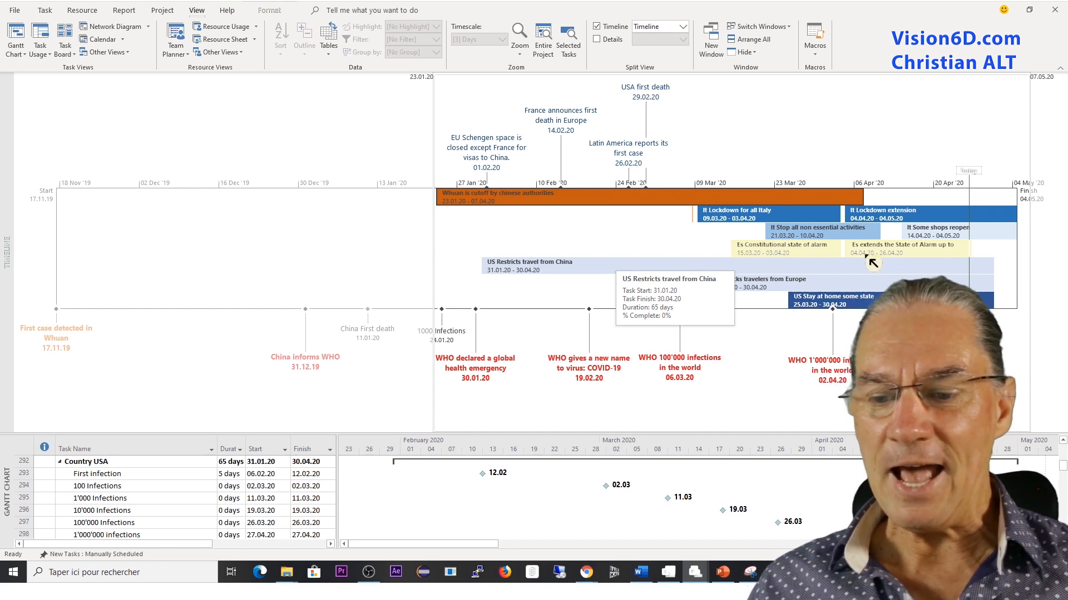
mouse_move(759, 285)
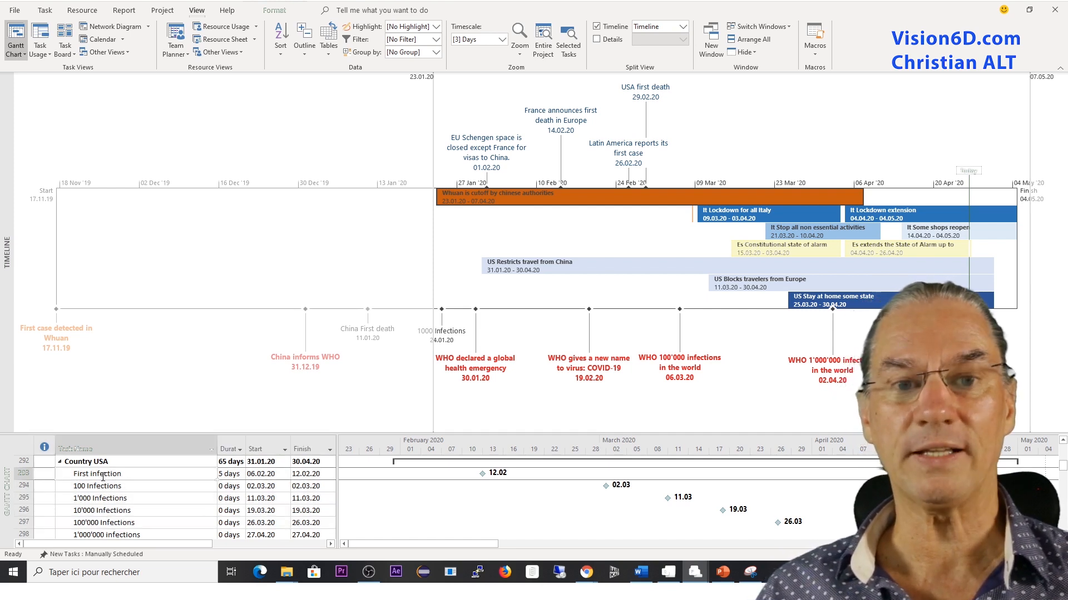
- Add the First infection milestone to the timeline and set its label text colour
right_click(96, 473)
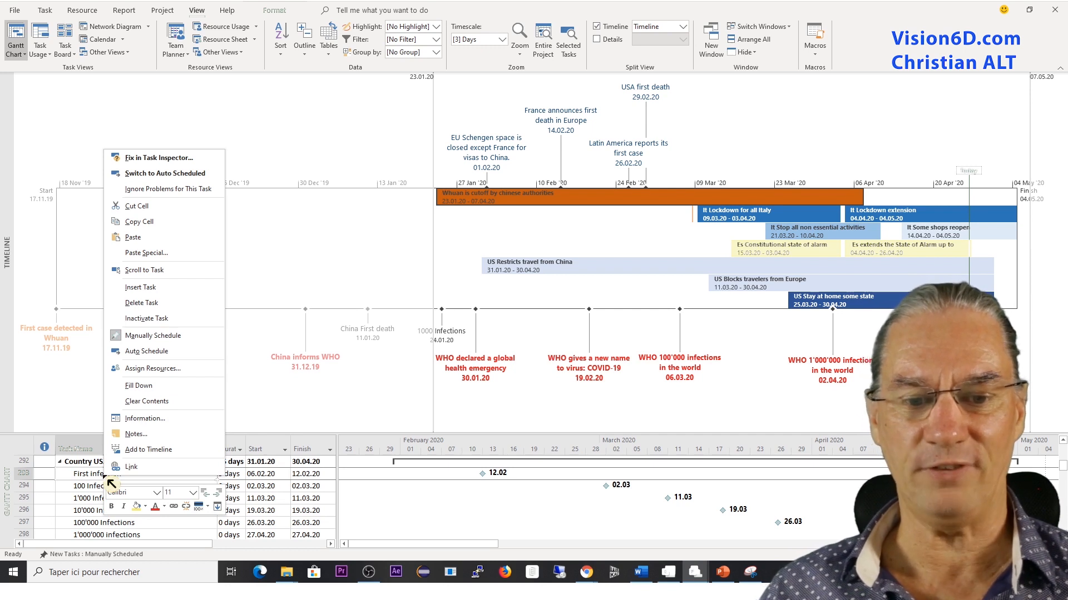
mouse_move(148, 449)
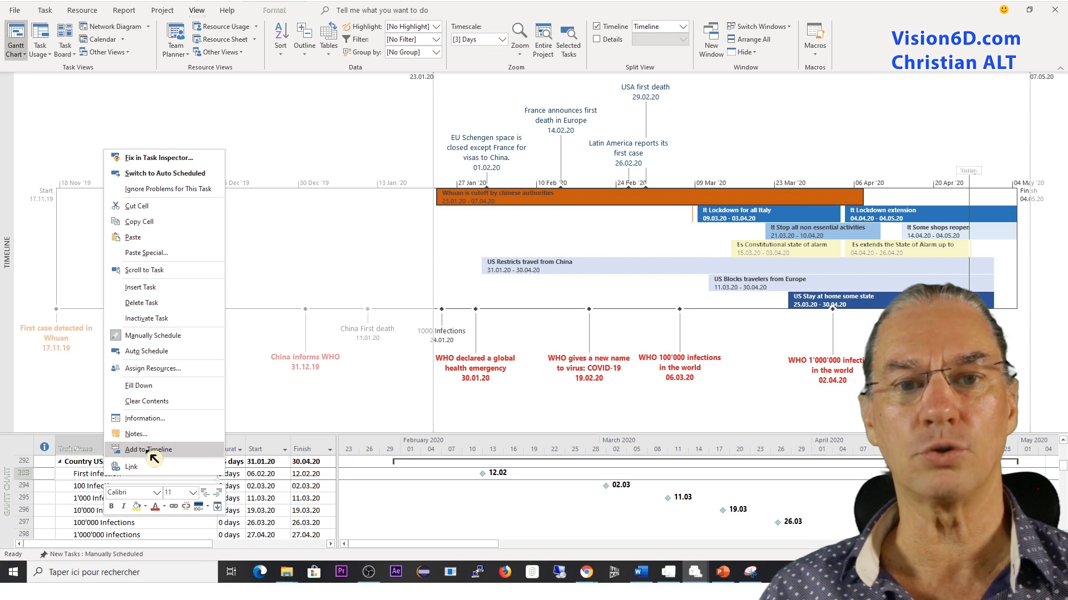
left_click(148, 450)
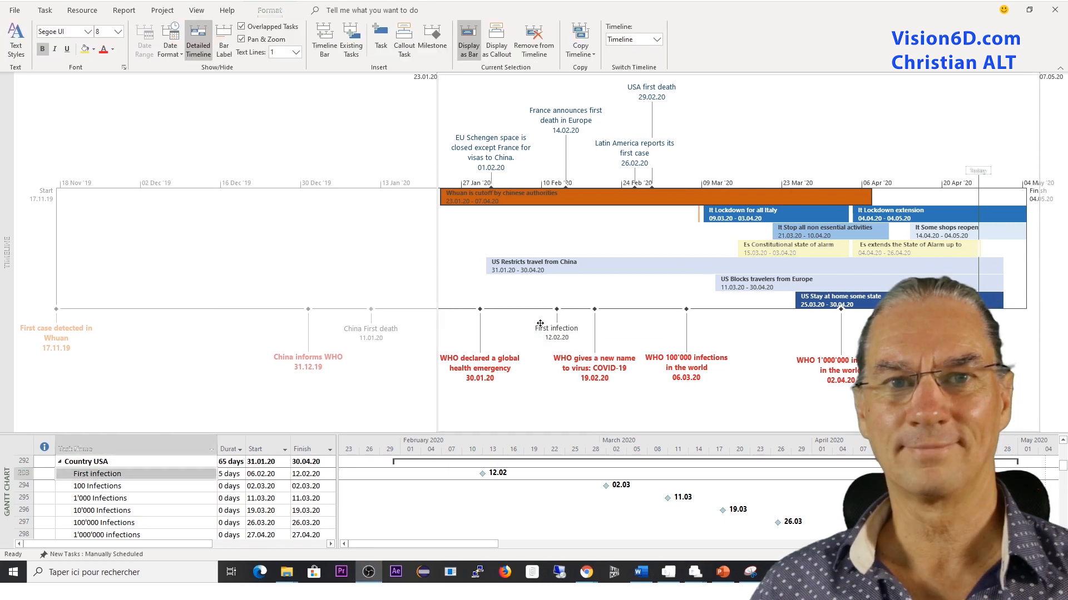
mouse_move(556, 338)
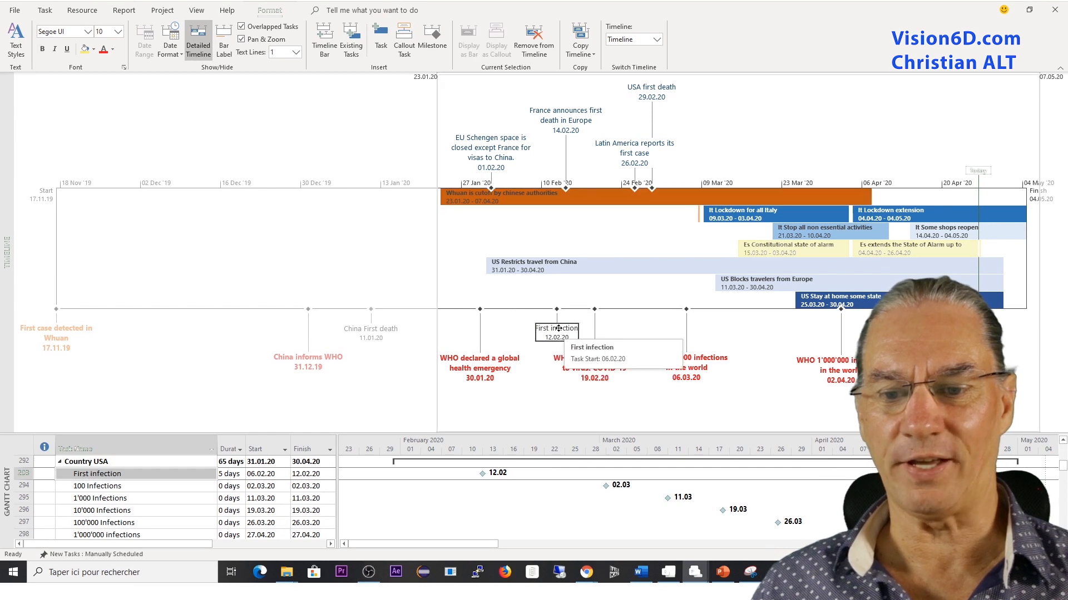
right_click(556, 329)
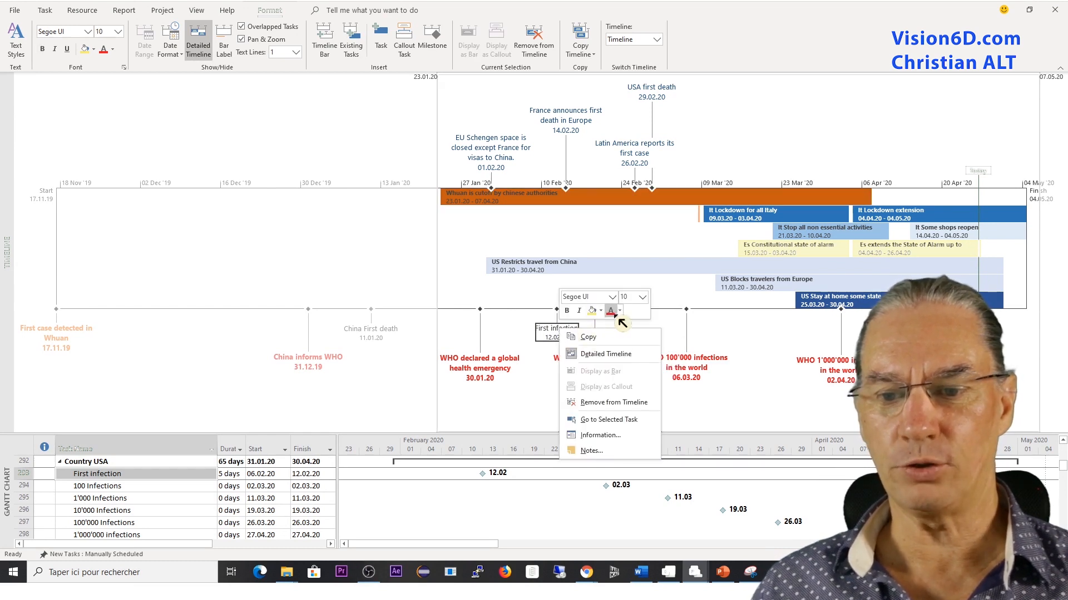
left_click(620, 311)
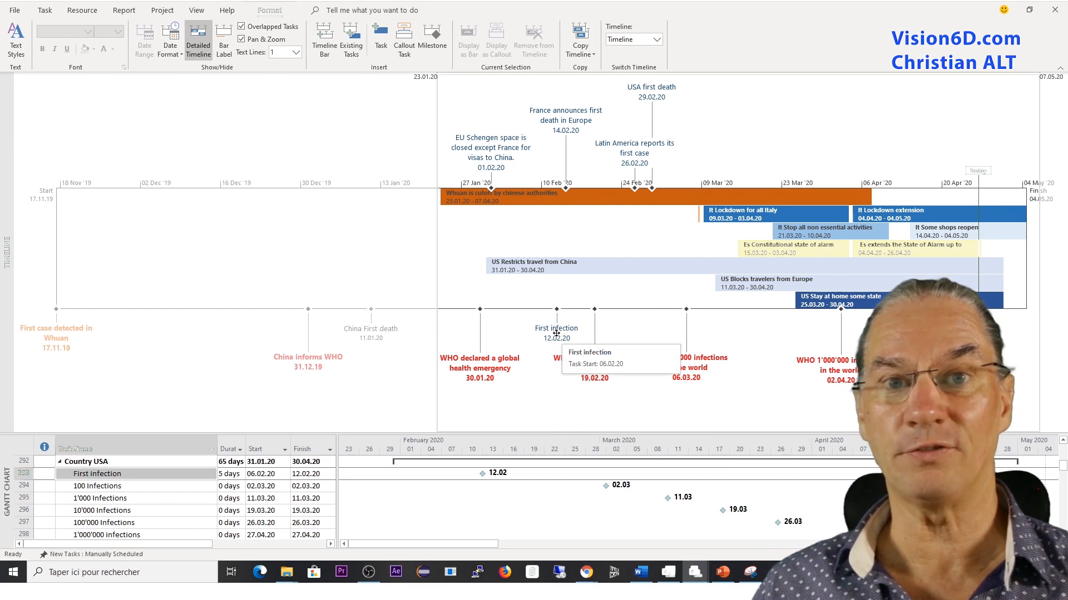
mouse_move(246, 391)
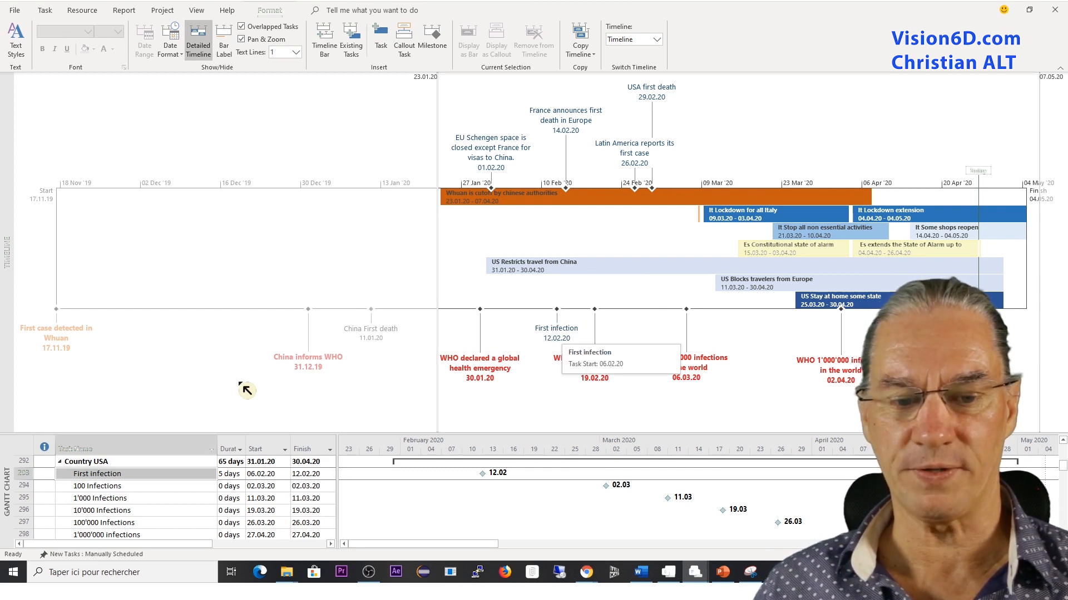
mouse_move(108, 488)
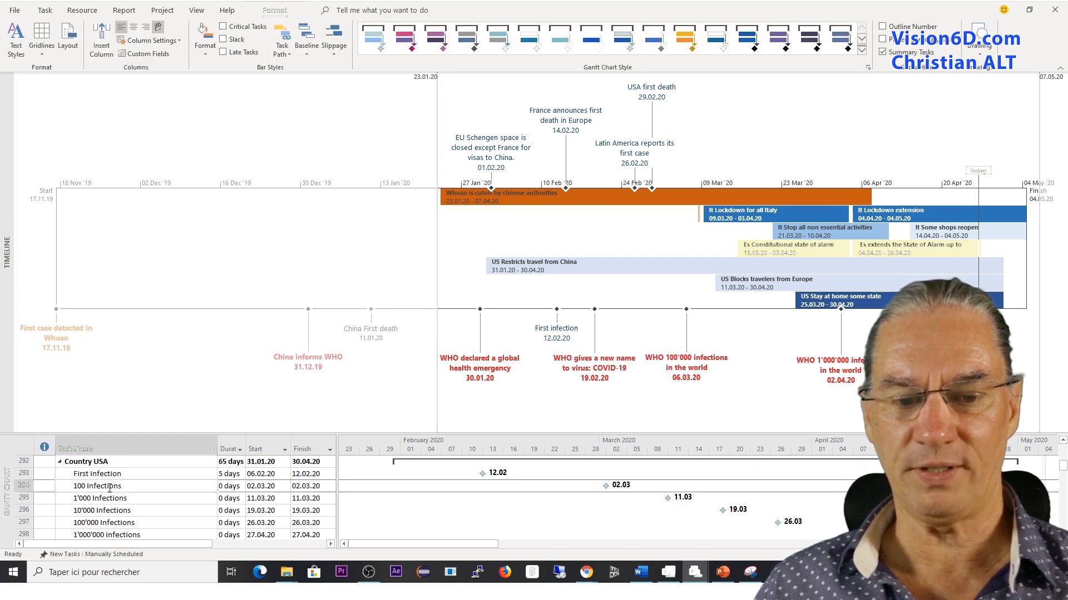
- Display the 100 Infections task on the timeline via its General details
double_click(96, 485)
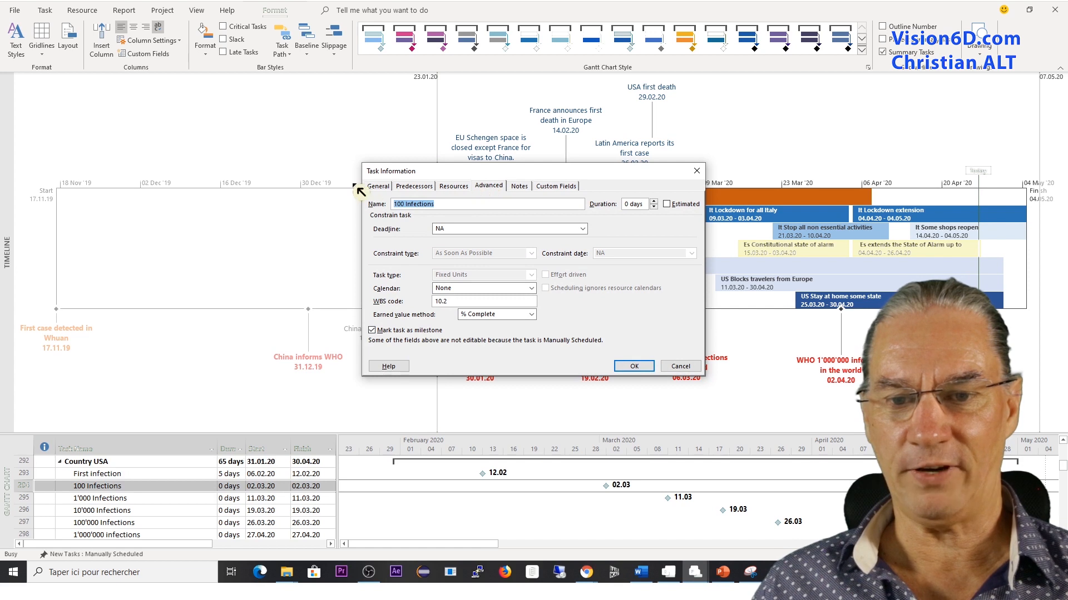
left_click(379, 186)
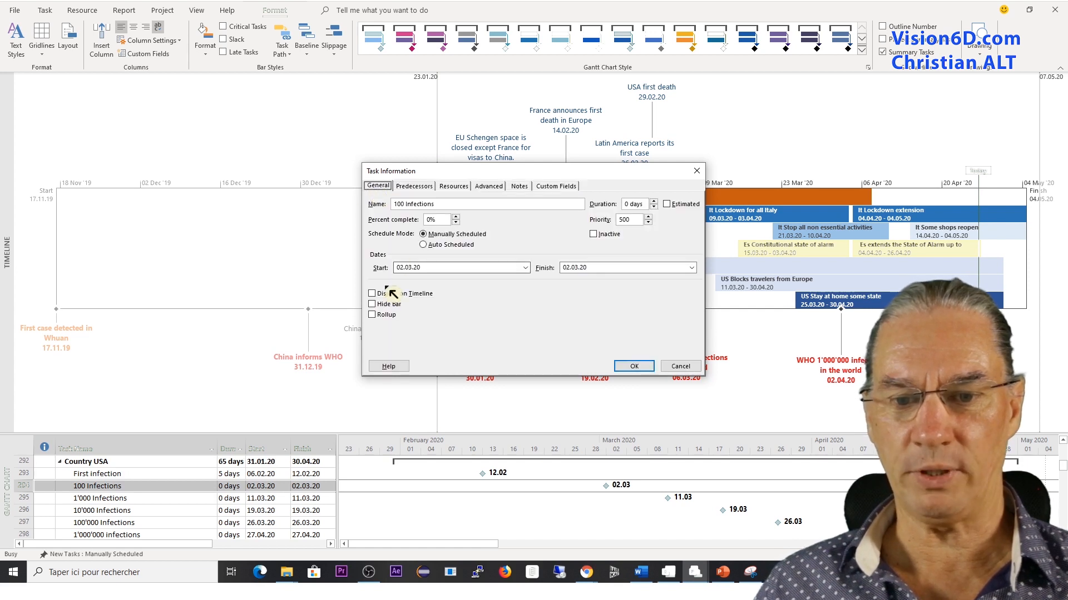
left_click(373, 294)
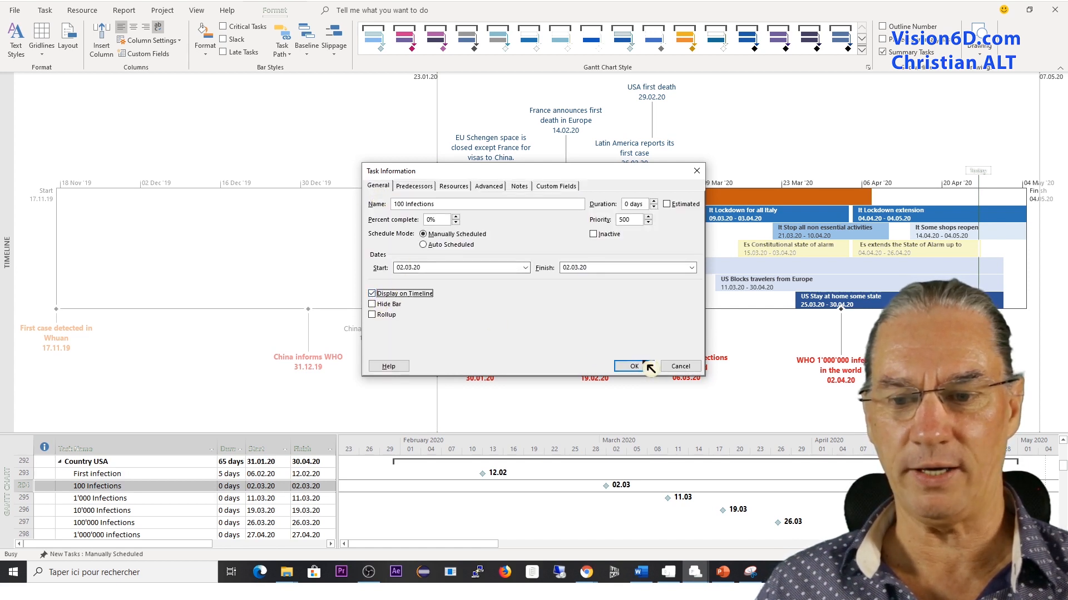
left_click(633, 366)
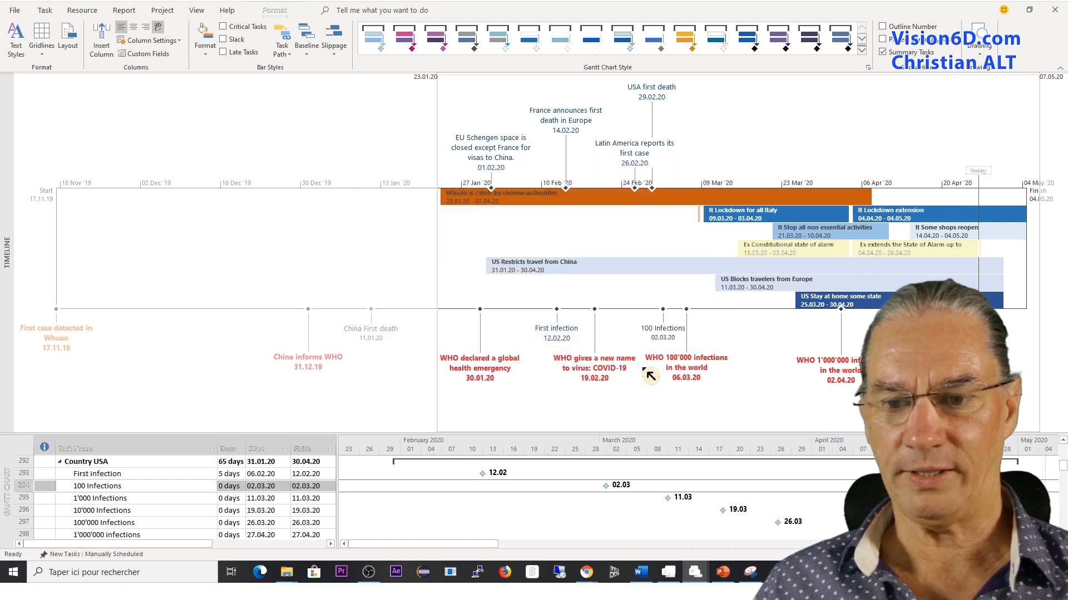
- Give the 100 Infections timeline label a text colour
left_click(662, 332)
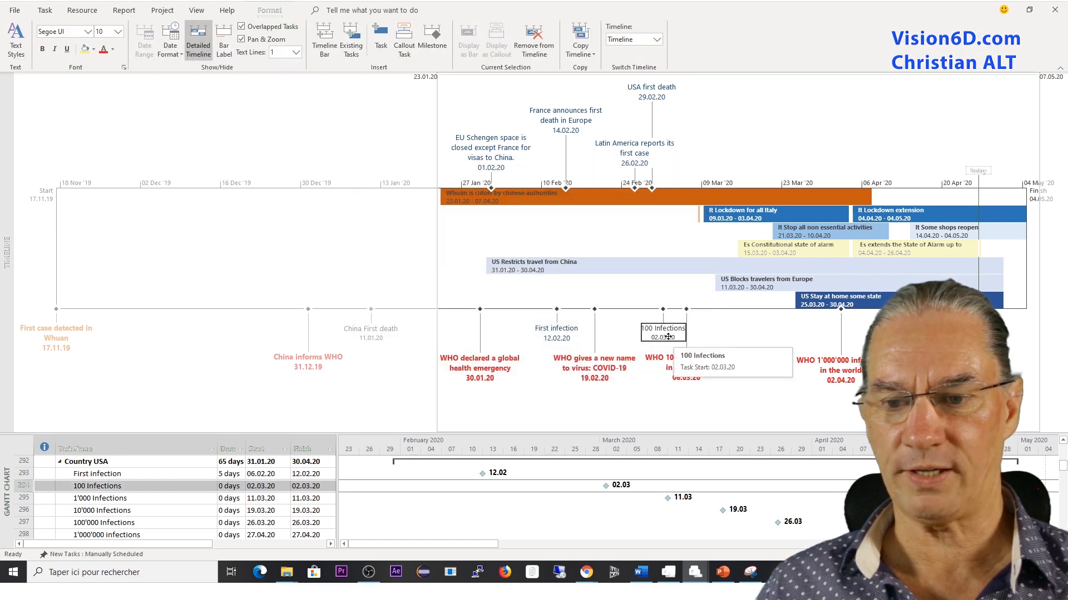
right_click(662, 334)
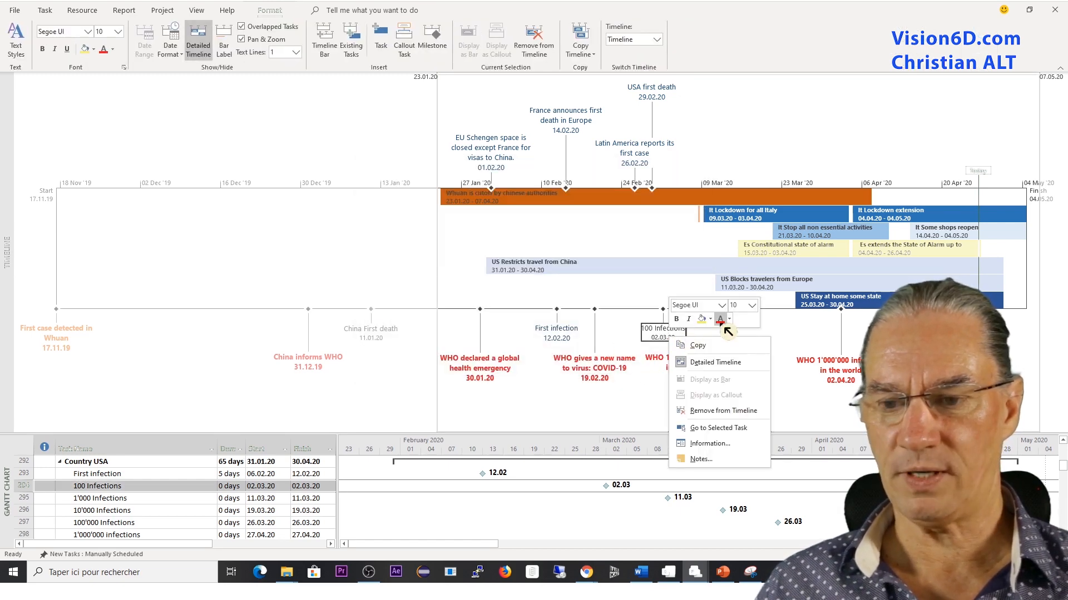
left_click(728, 319)
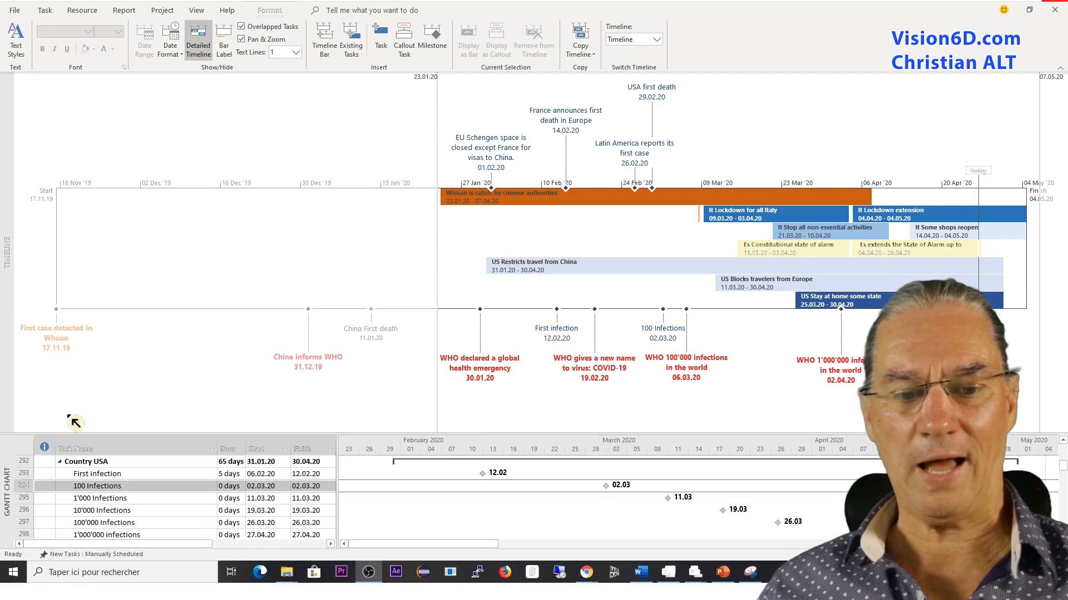
mouse_move(115, 504)
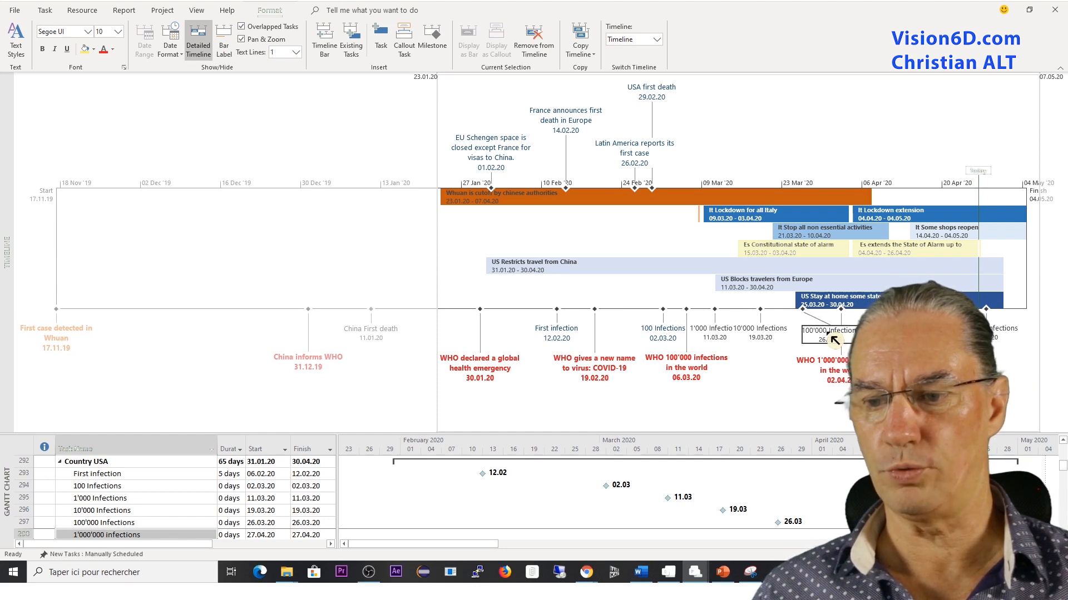
mouse_move(731, 354)
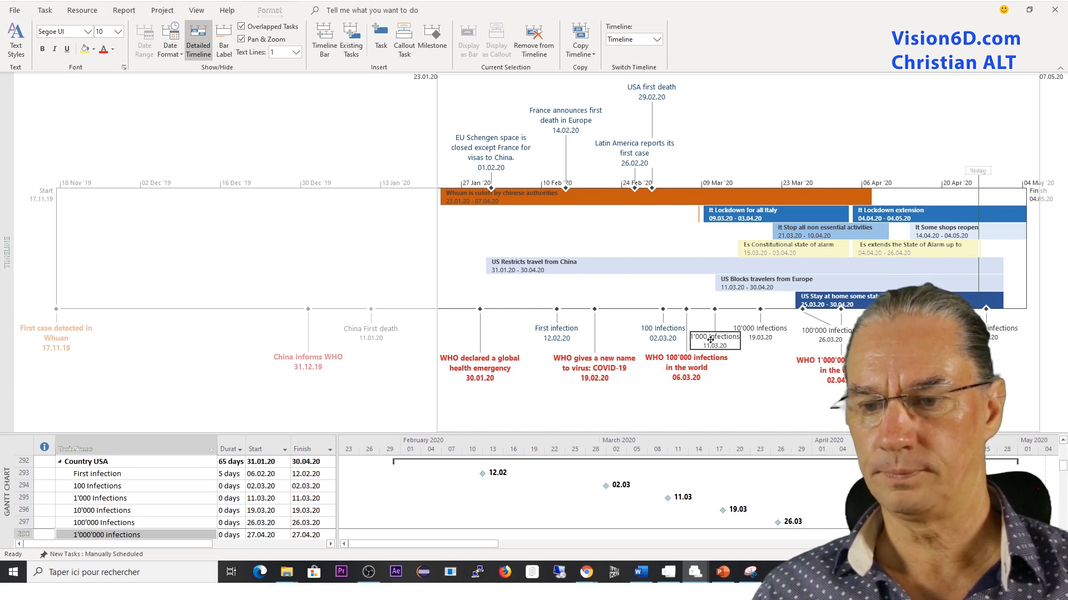
- Format the 1'000 infections label's text colour on the timeline
right_click(714, 336)
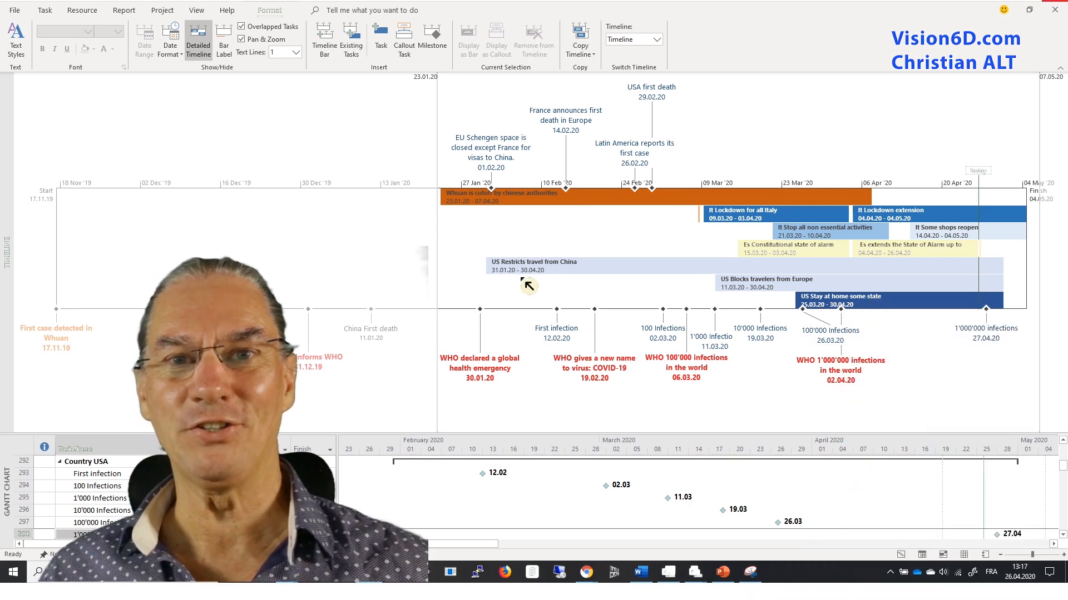
mouse_move(564, 313)
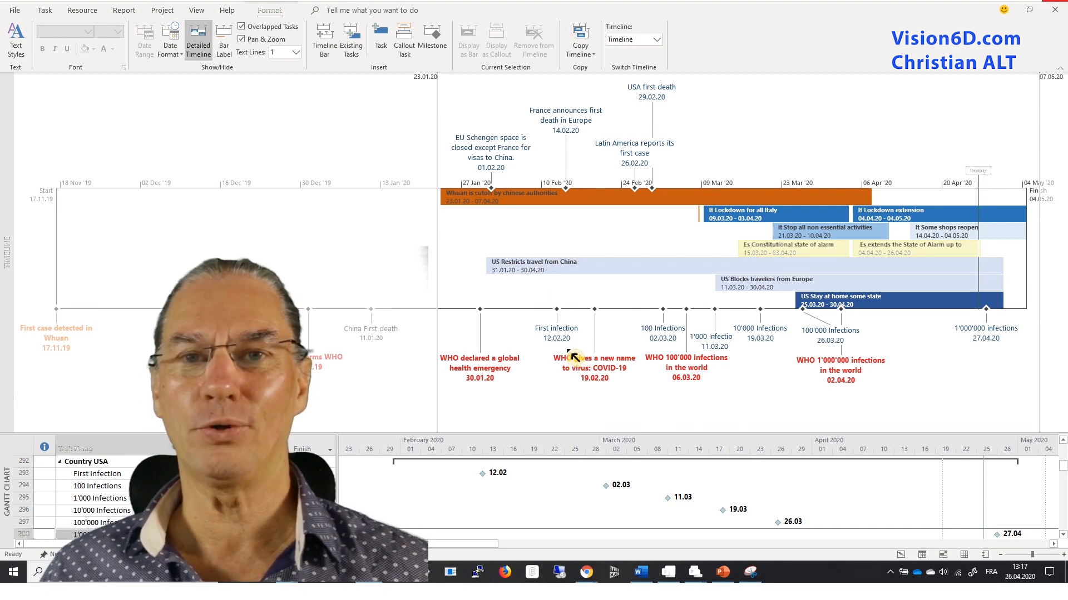
mouse_move(674, 341)
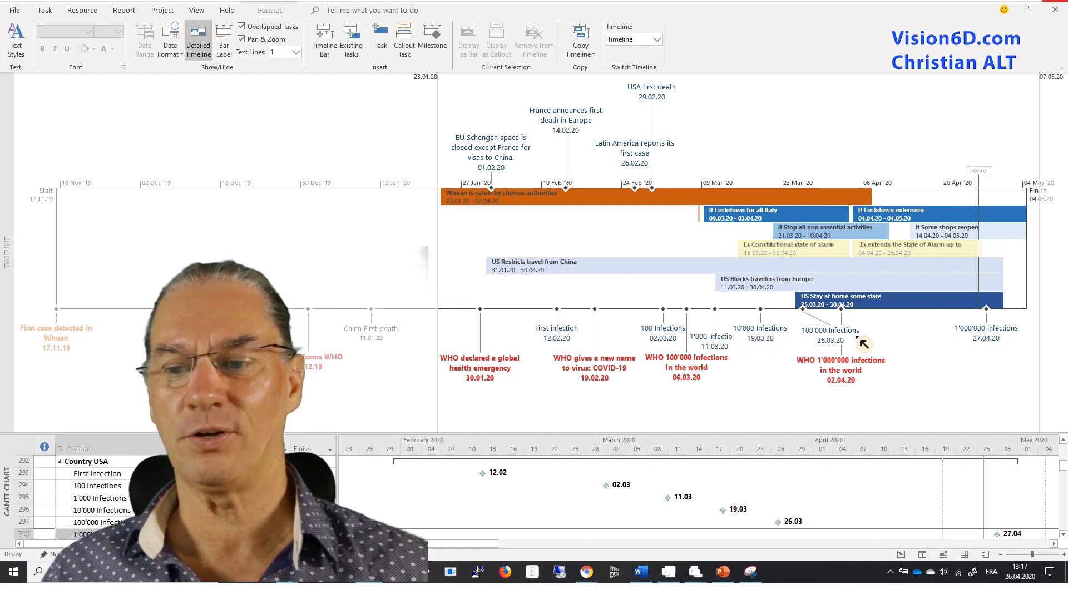
mouse_move(691, 347)
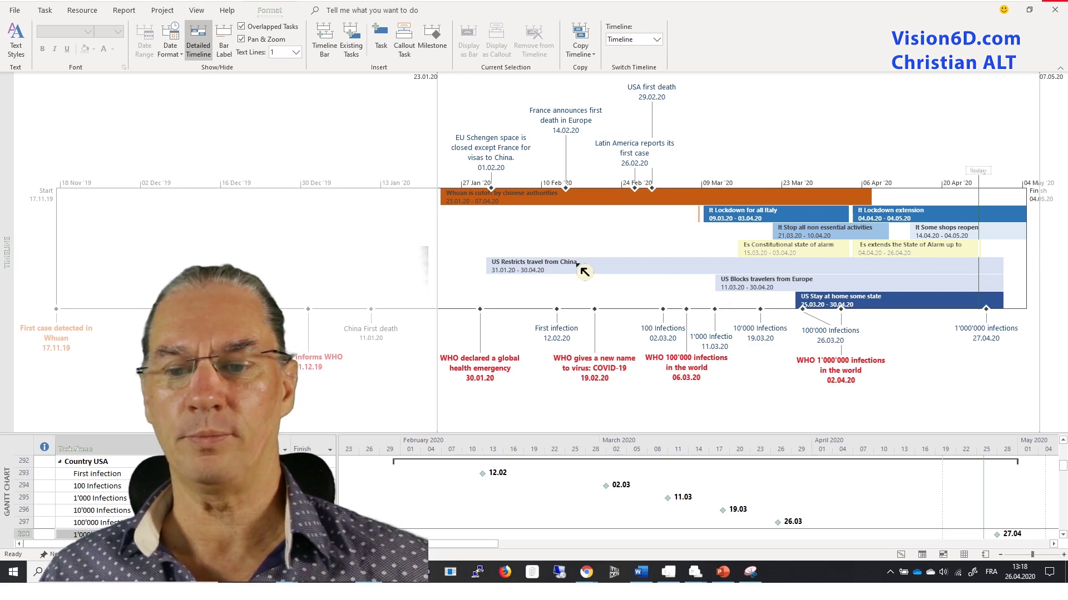
mouse_move(521, 281)
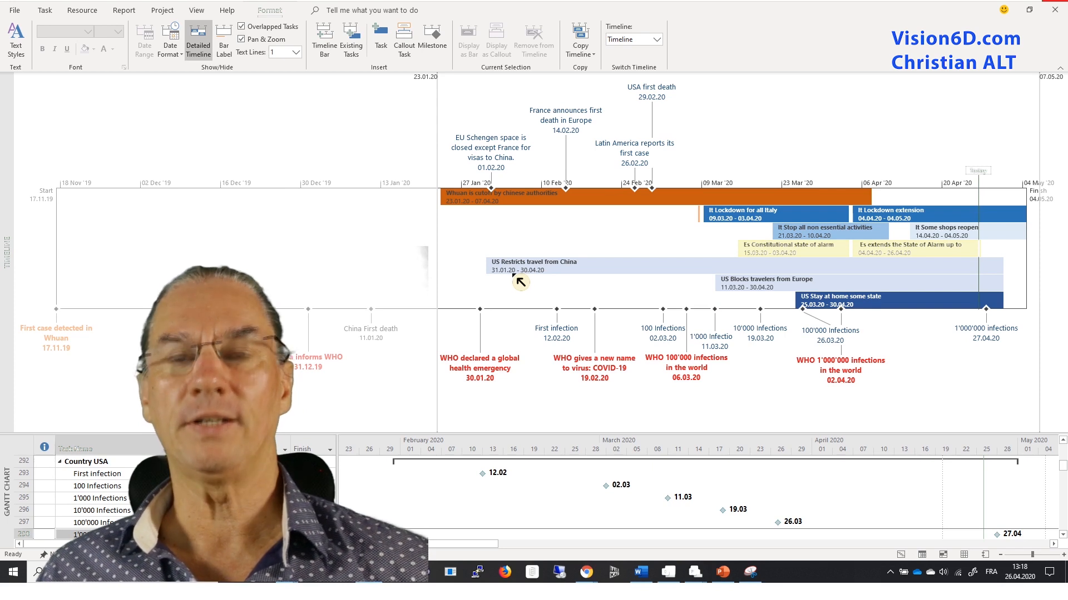
mouse_move(541, 285)
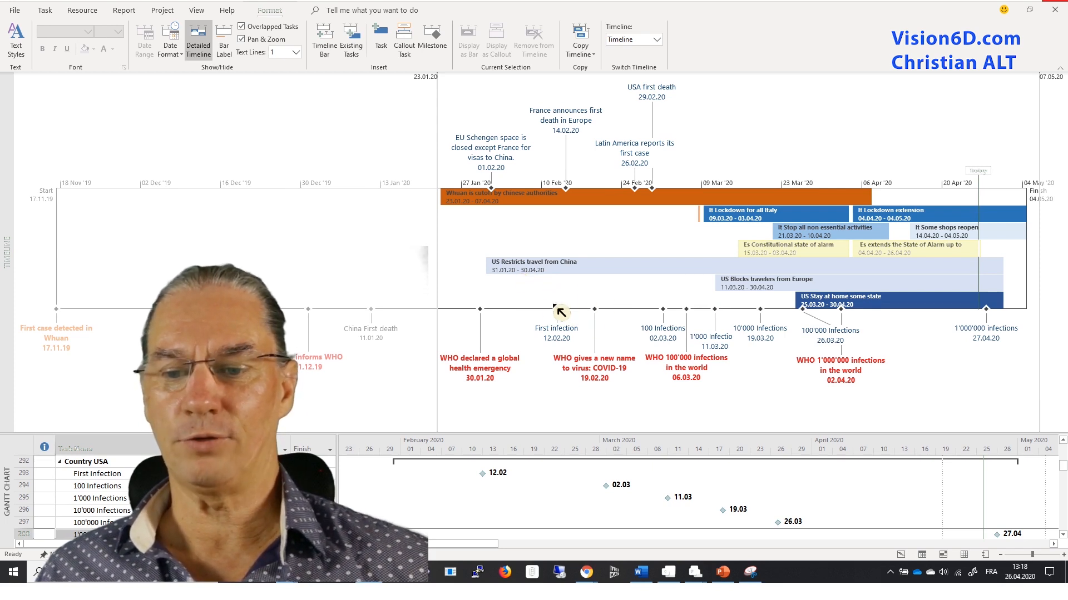
mouse_move(657, 327)
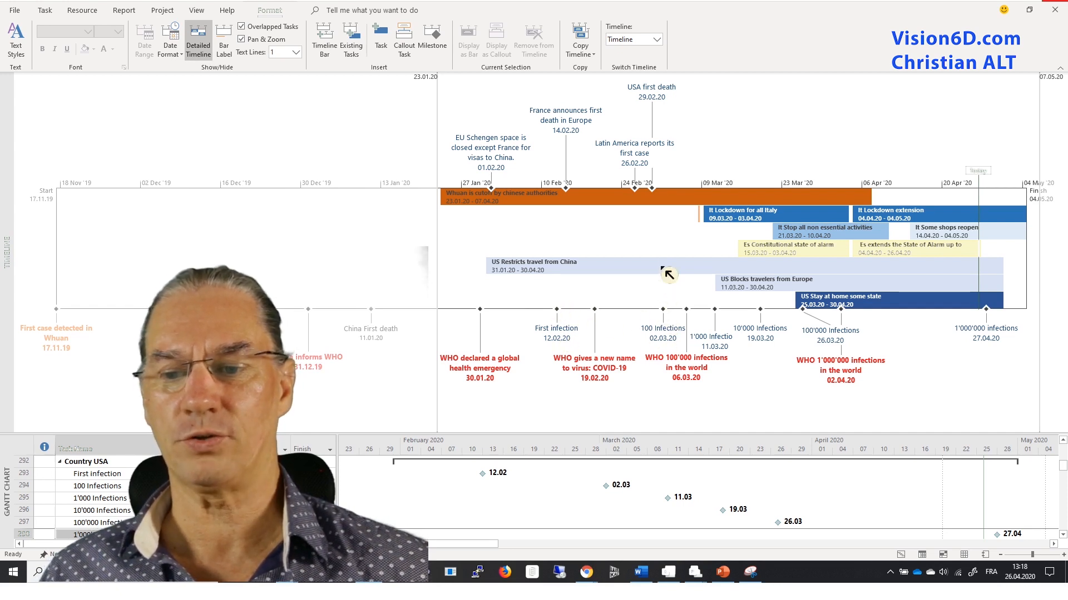
mouse_move(672, 261)
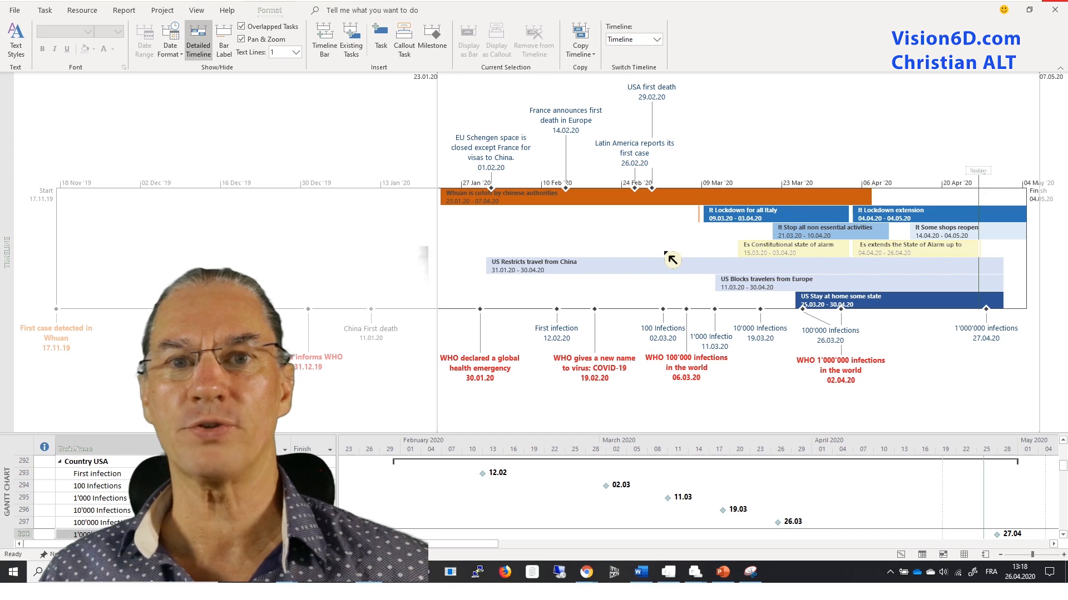
mouse_move(671, 270)
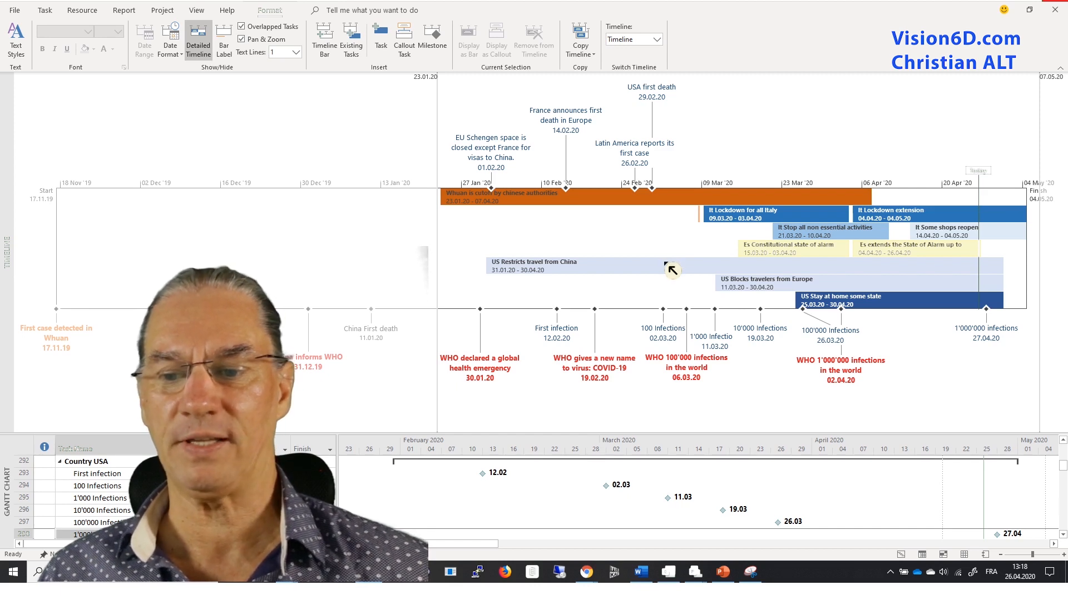
mouse_move(701, 347)
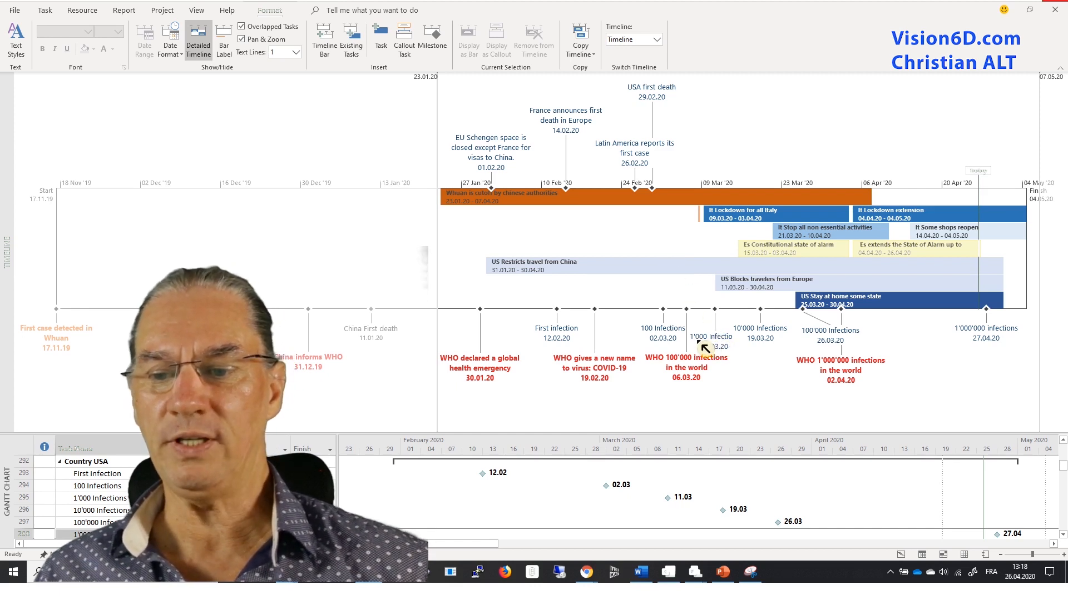
mouse_move(730, 350)
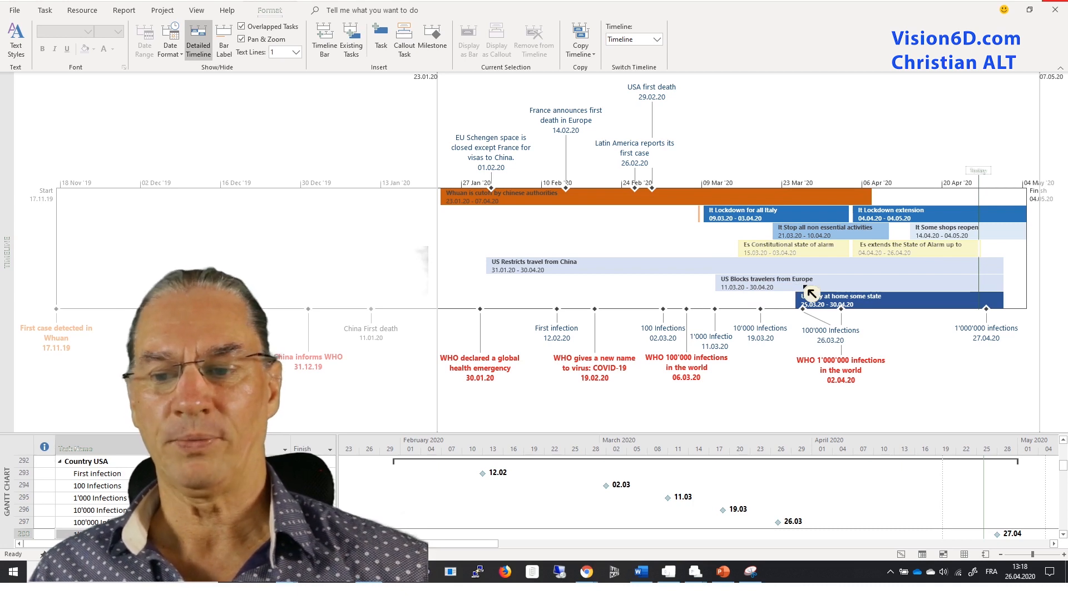
mouse_move(747, 294)
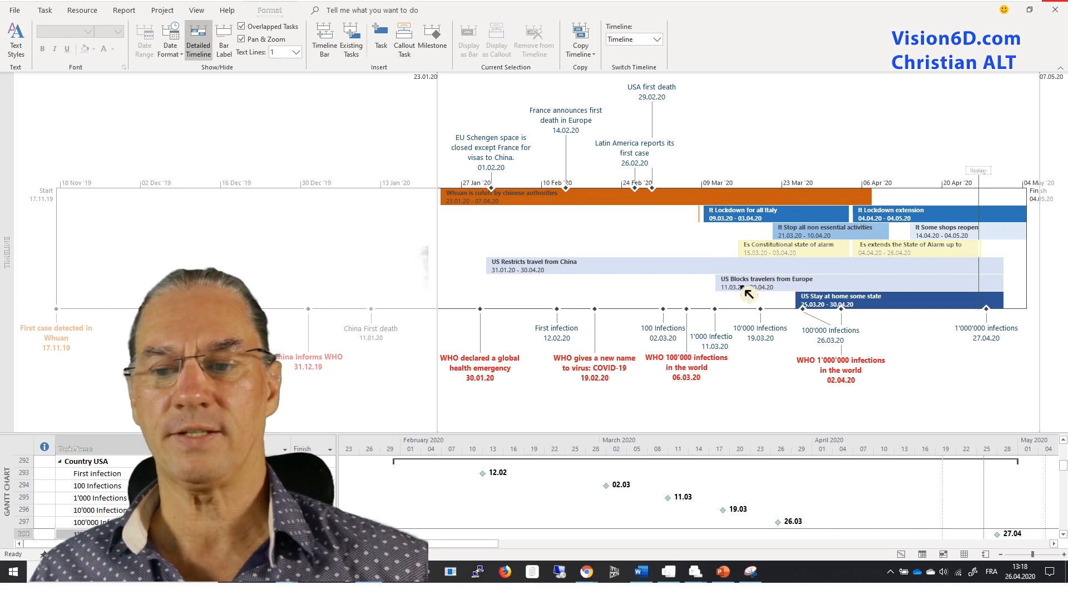